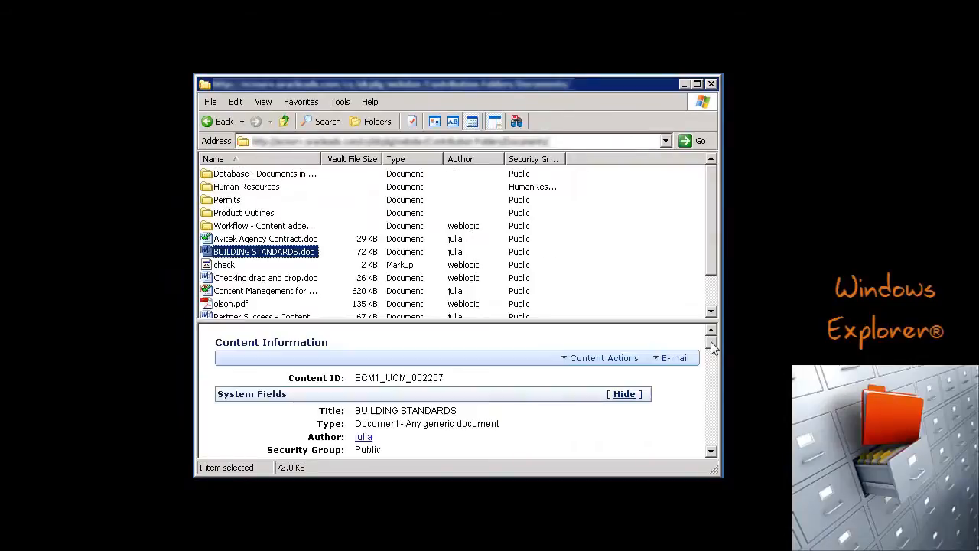
# Check the Building_Permits workbook into the content server, then open Outlook's Oracle UCM menu.
pyautogui.scroll(-3)
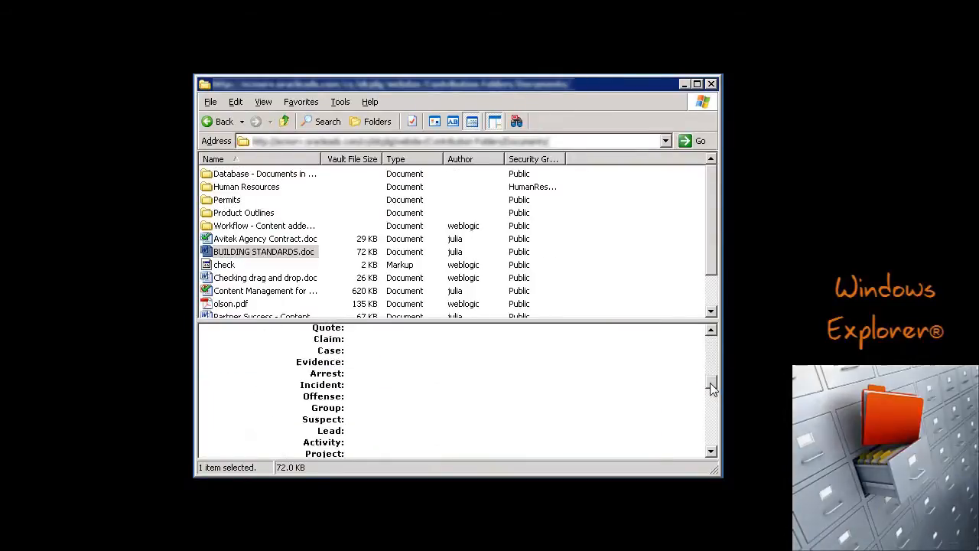
pyautogui.doubleClick(265, 238)
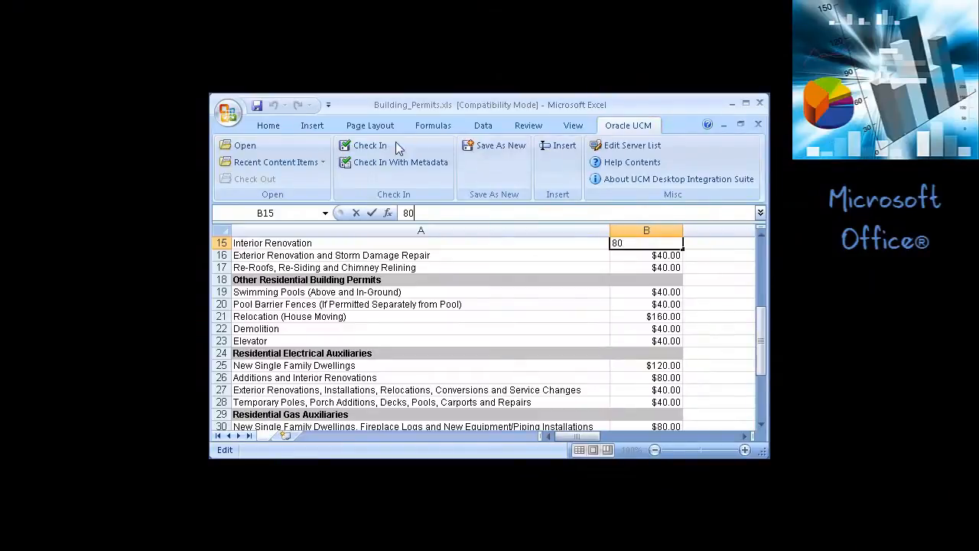
pyautogui.click(369, 145)
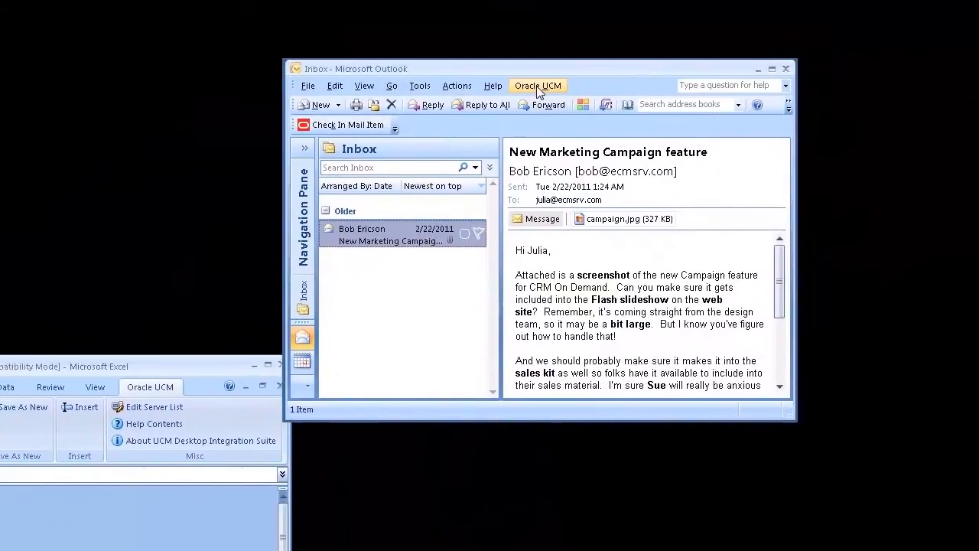
pyautogui.click(538, 85)
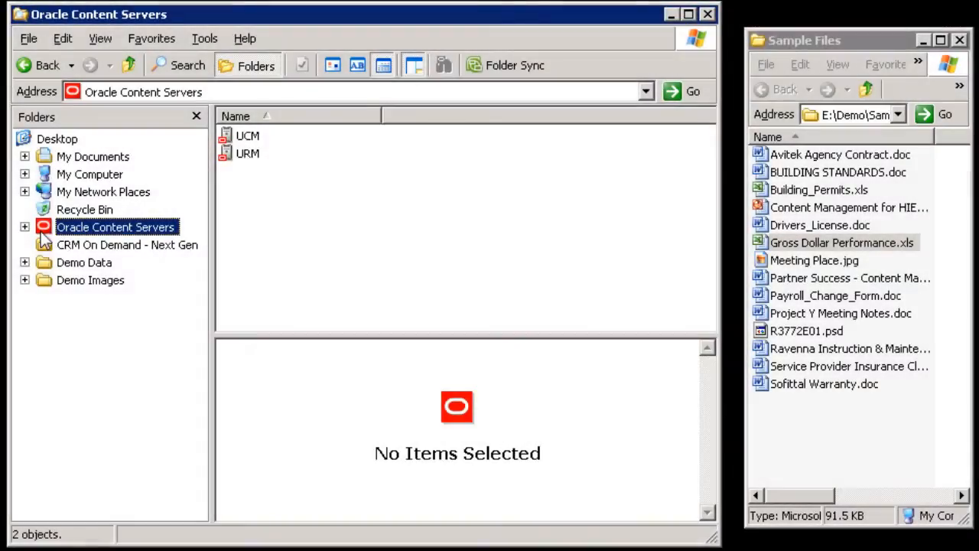
# Browse UCM Contribution Folders > Documents and show BUILDING STANDARDS.doc's content information.
pyautogui.click(29, 227)
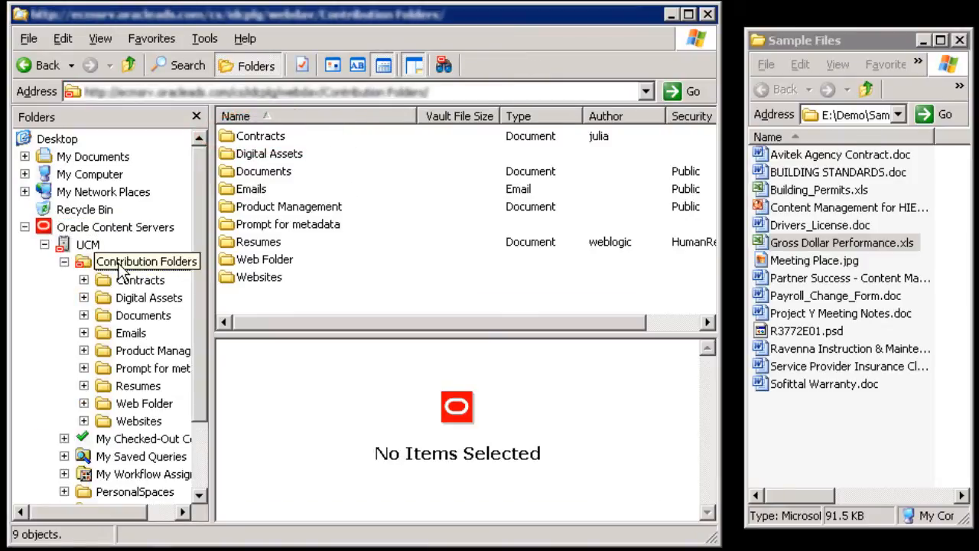
pyautogui.click(143, 315)
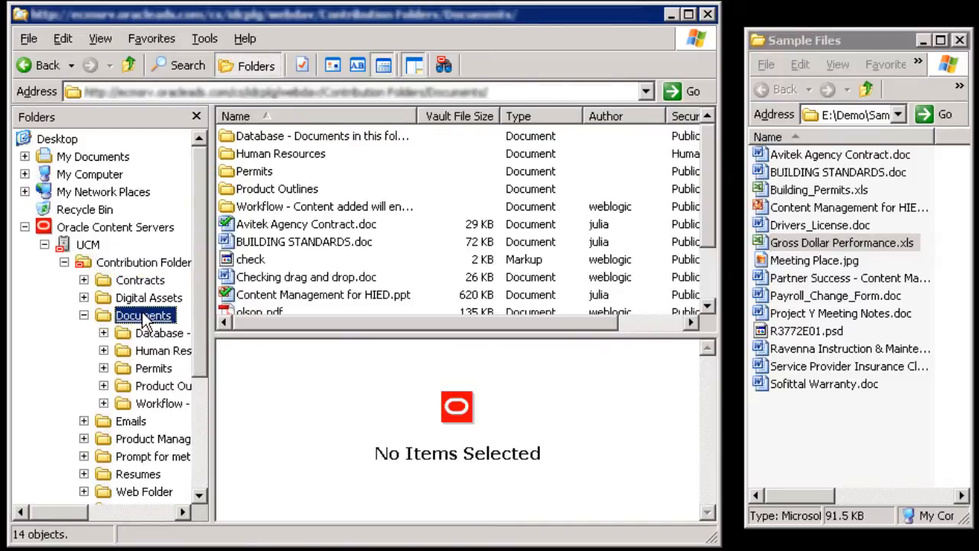
pyautogui.click(304, 241)
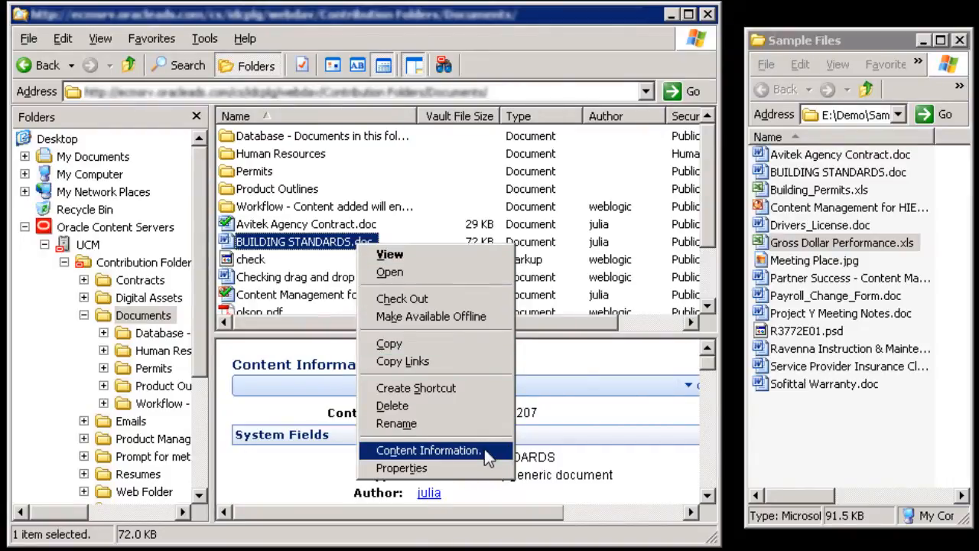
pyautogui.click(425, 450)
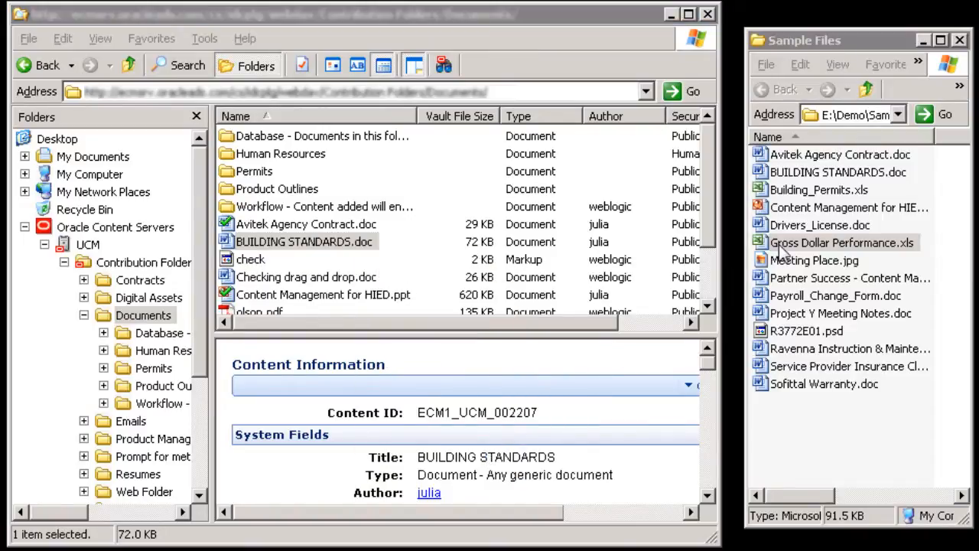
# Drag Gross Dollar Performance.xls into Documents and check it in using the Standard Check-In profile.
pyautogui.moveTo(842, 243); pyautogui.dragTo(398, 260)
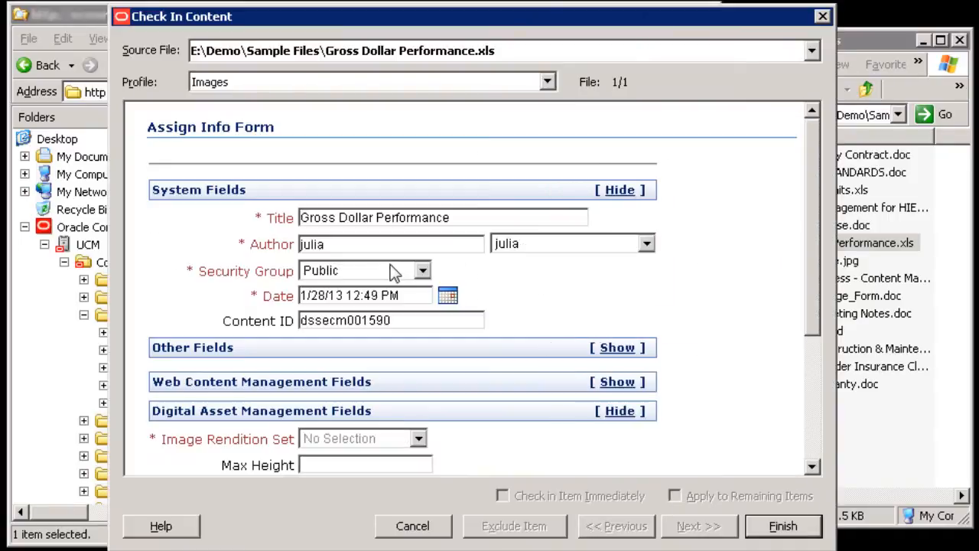
pyautogui.click(542, 80)
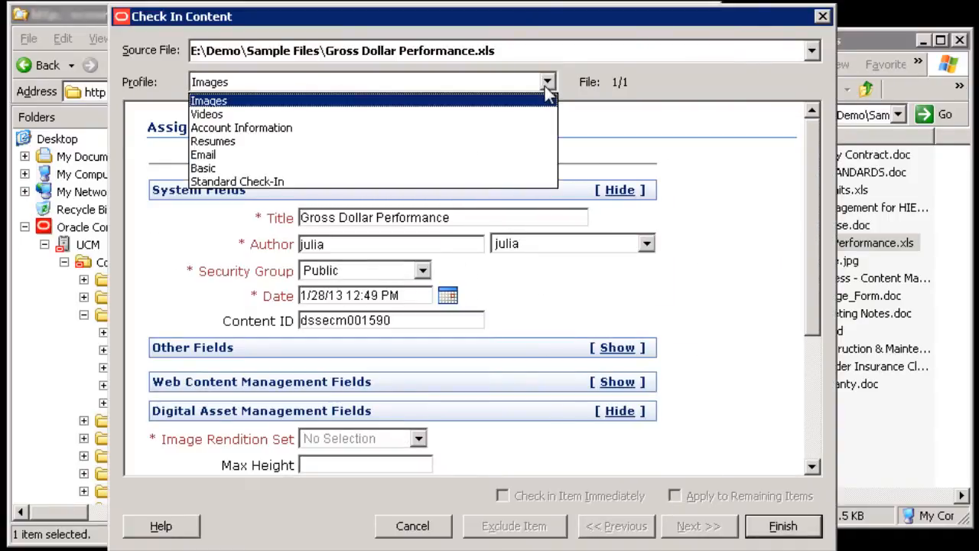
pyautogui.moveTo(519, 184)
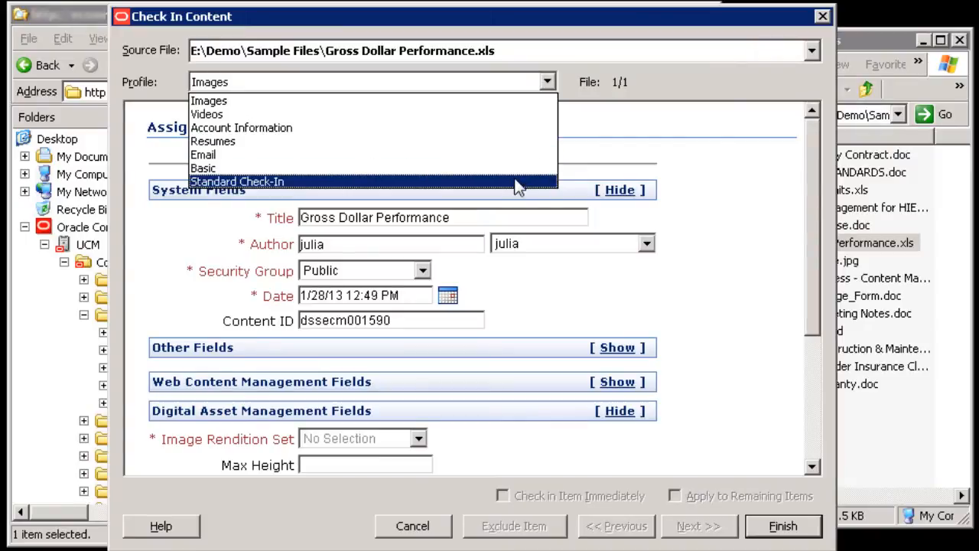
pyautogui.click(239, 181)
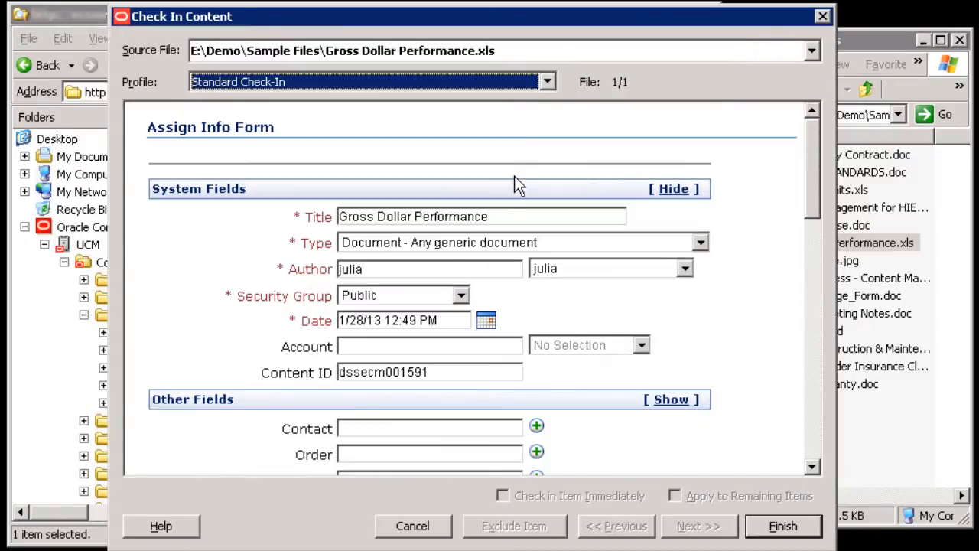
pyautogui.moveTo(838, 199)
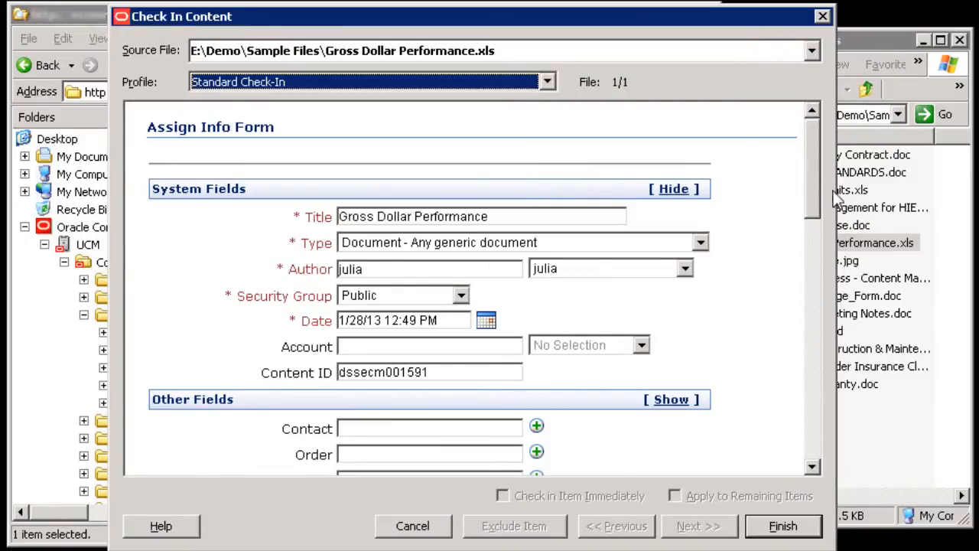
pyautogui.scroll(-3)
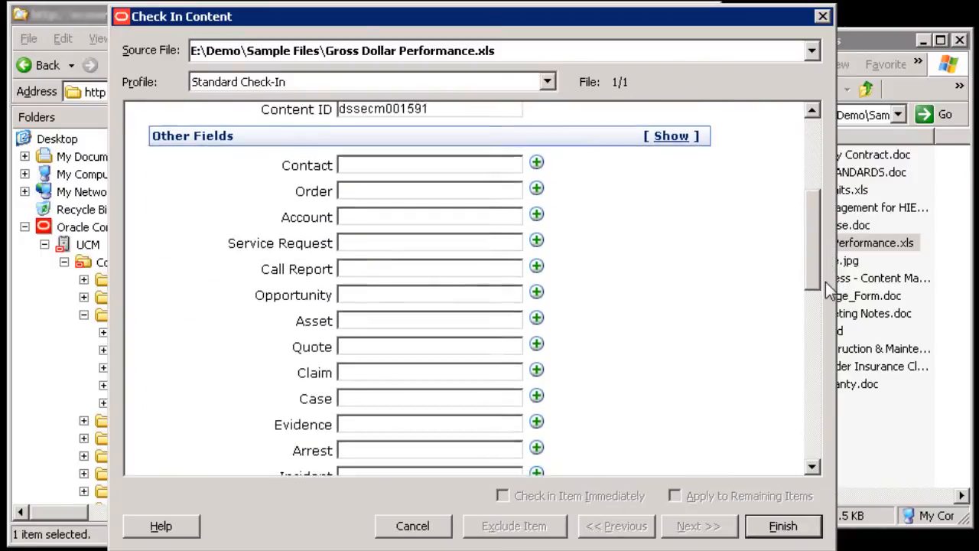
pyautogui.scroll(-3)
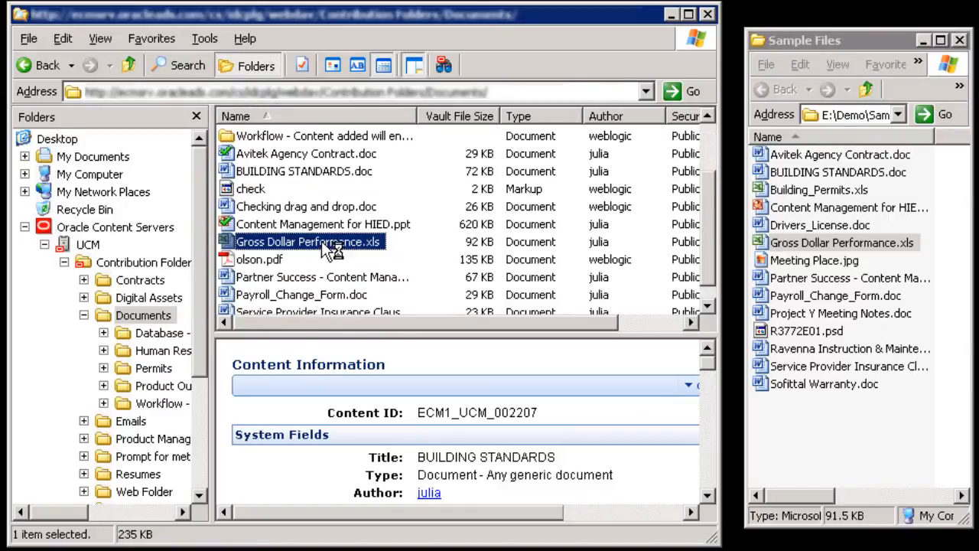
# Display Gross Dollar Performance.xls's content information, ID DSSECM001591.
pyautogui.click(306, 241)
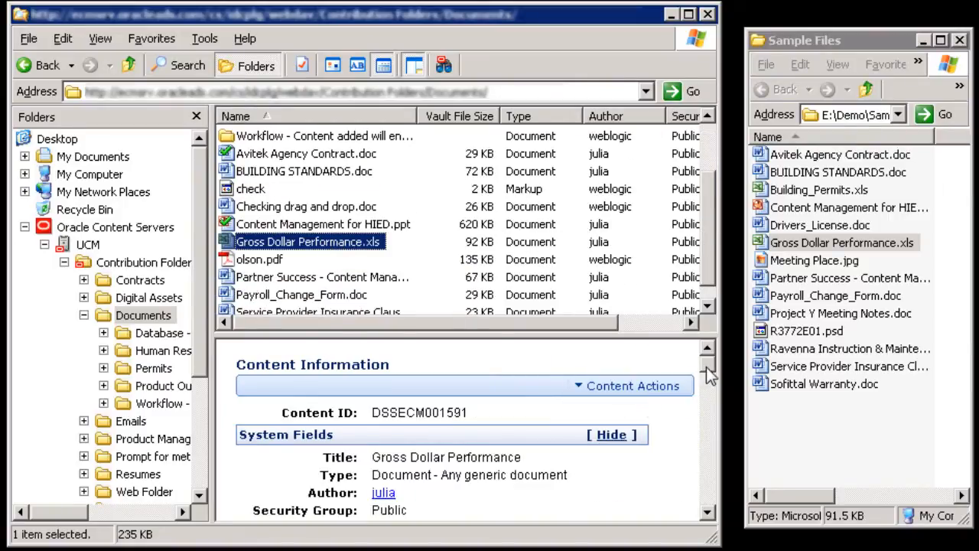
pyautogui.scroll(-3)
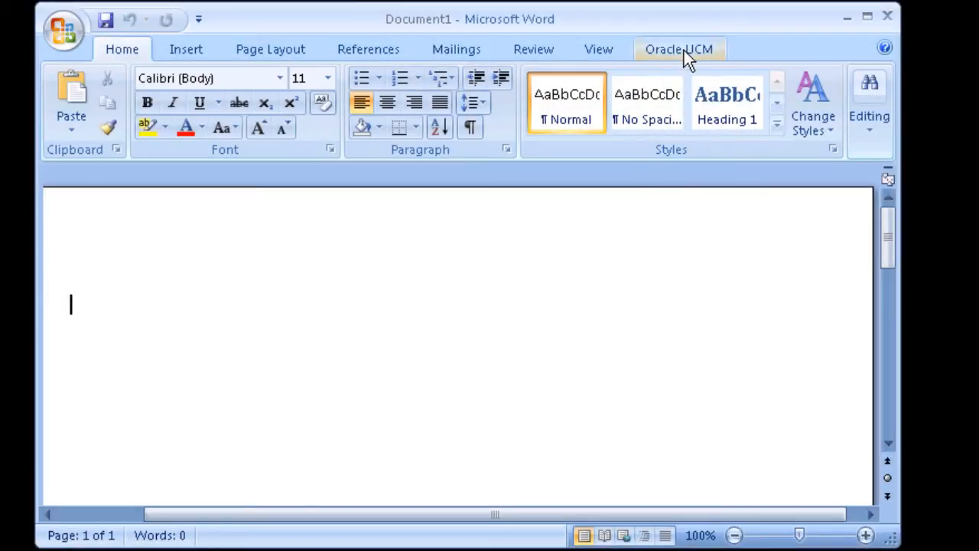
# Open CRM On Demand Campaign Outline.doc for editing from the server's Product Outlines folder.
pyautogui.click(680, 49)
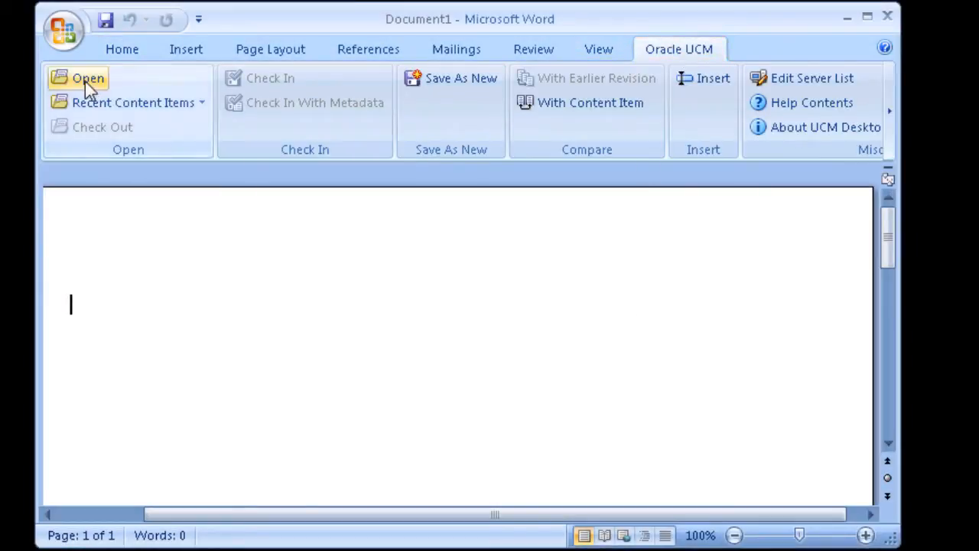
pyautogui.click(76, 78)
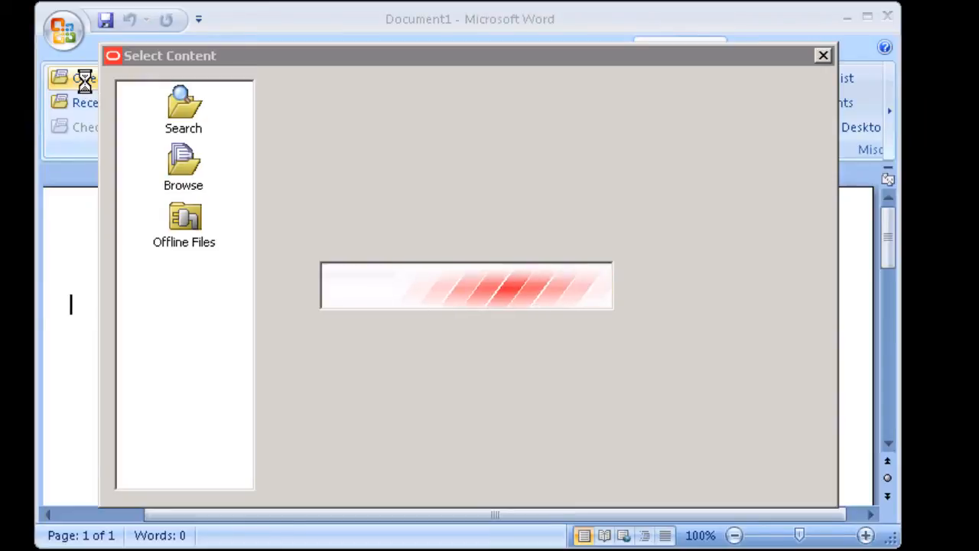
pyautogui.click(183, 165)
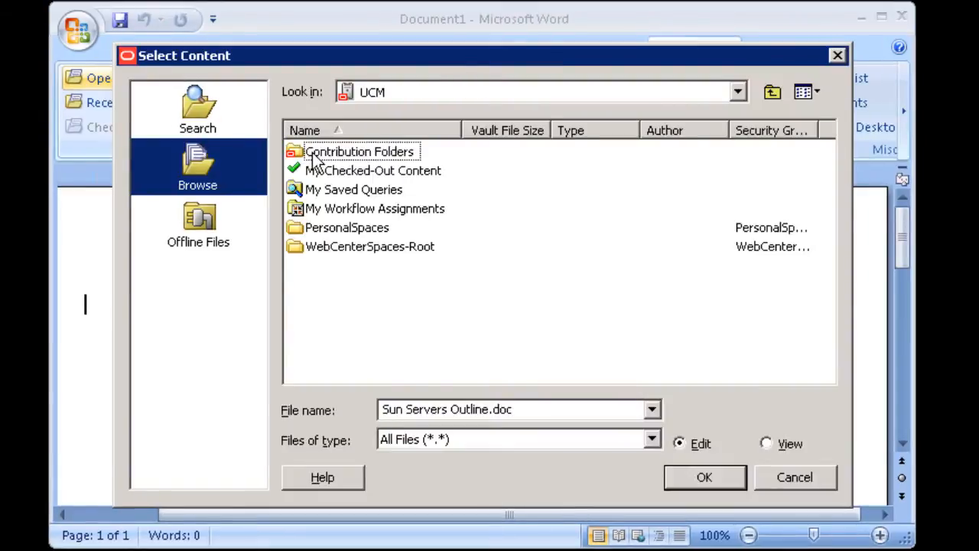
pyautogui.doubleClick(358, 150)
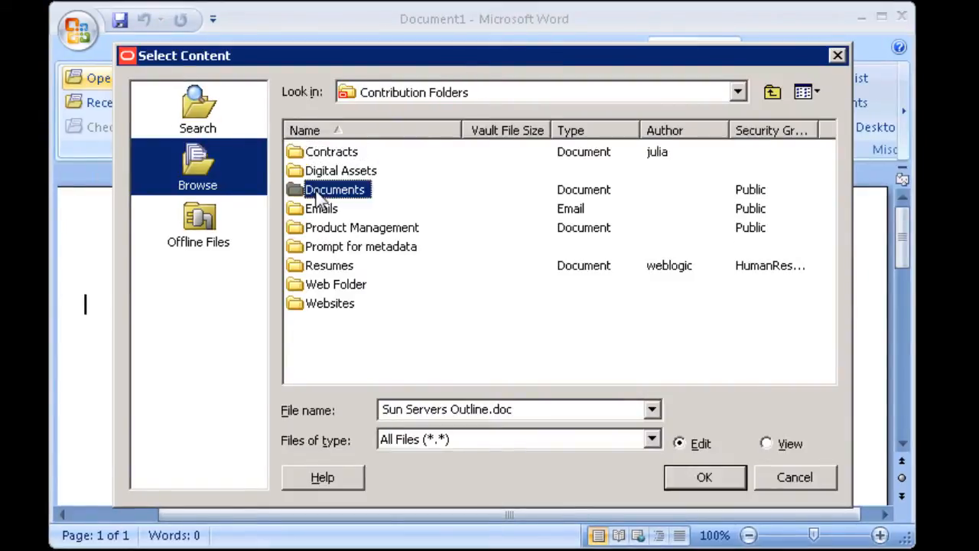
pyautogui.doubleClick(335, 189)
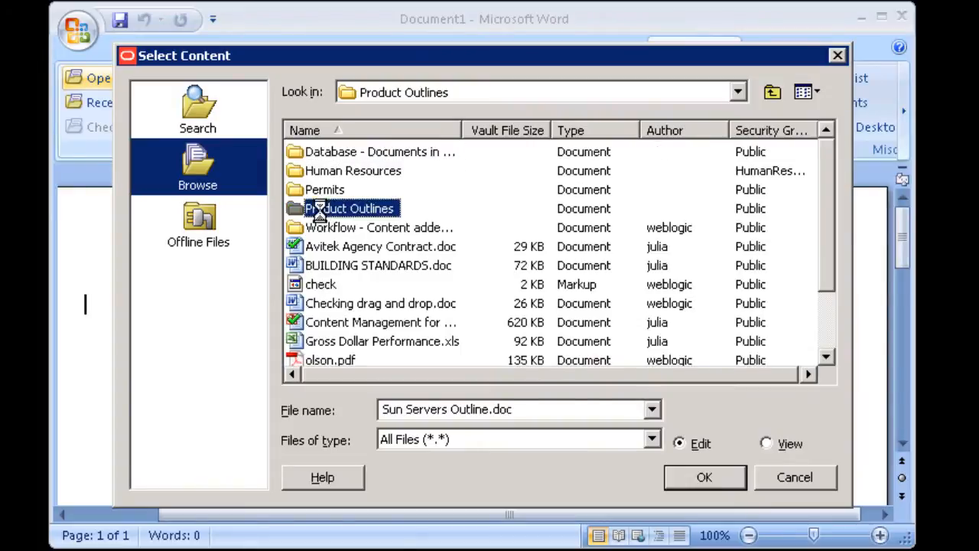
pyautogui.doubleClick(349, 208)
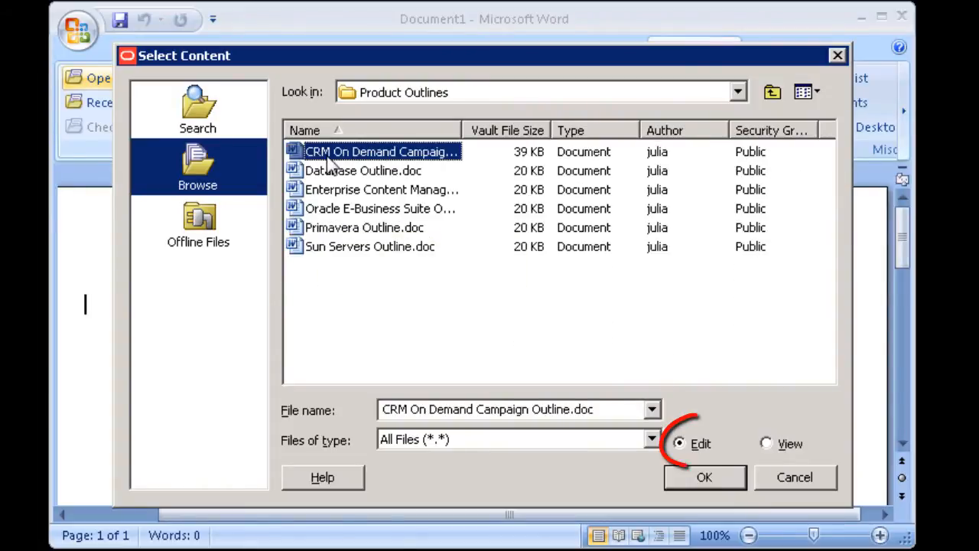
pyautogui.click(677, 443)
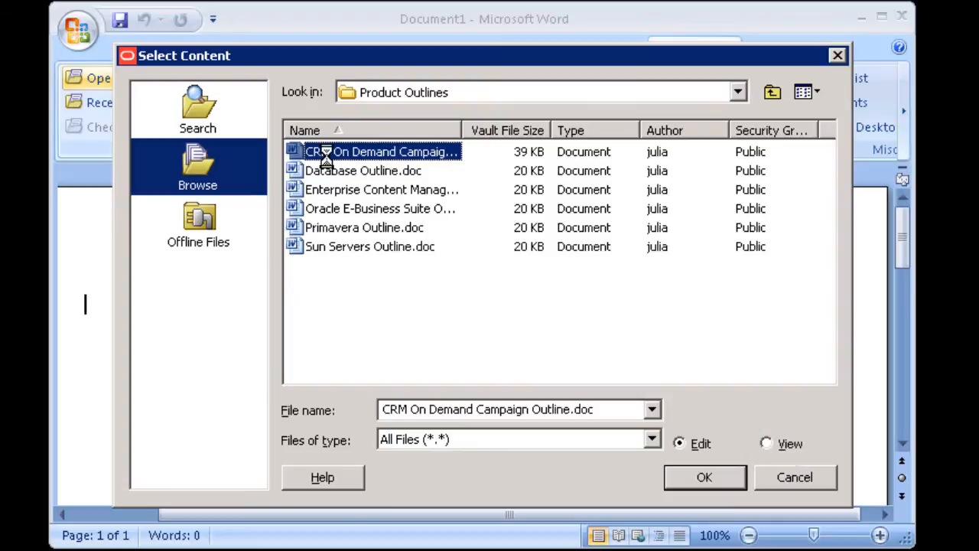
pyautogui.click(704, 476)
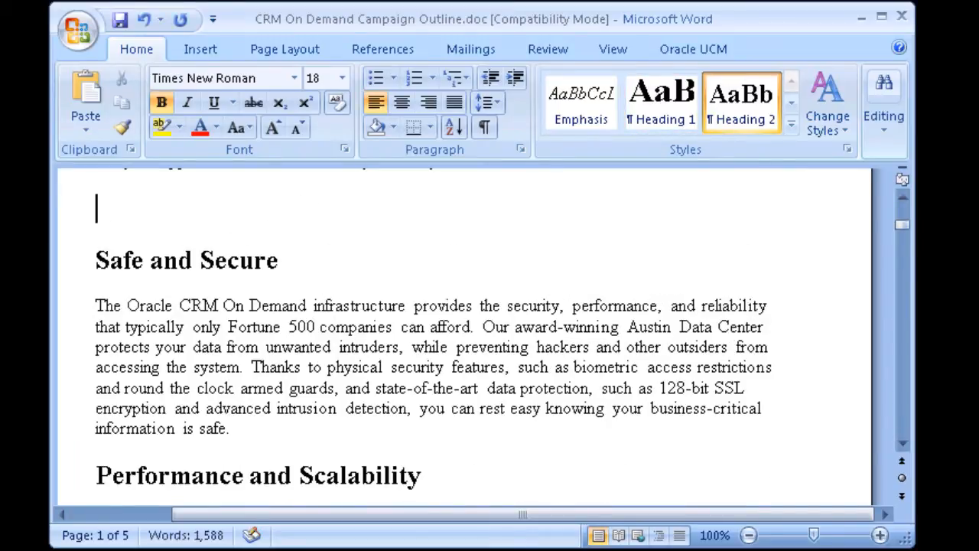
# Type the heading 'Exciting New Interface' on the empty line above Safe and Secure.
pyautogui.write('Exciting N')
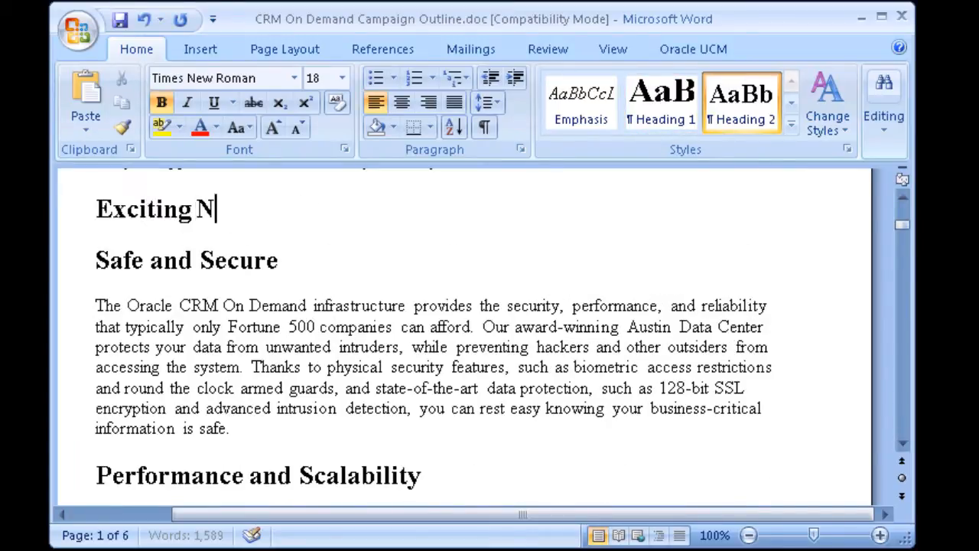
pyautogui.write('ew Interfac')
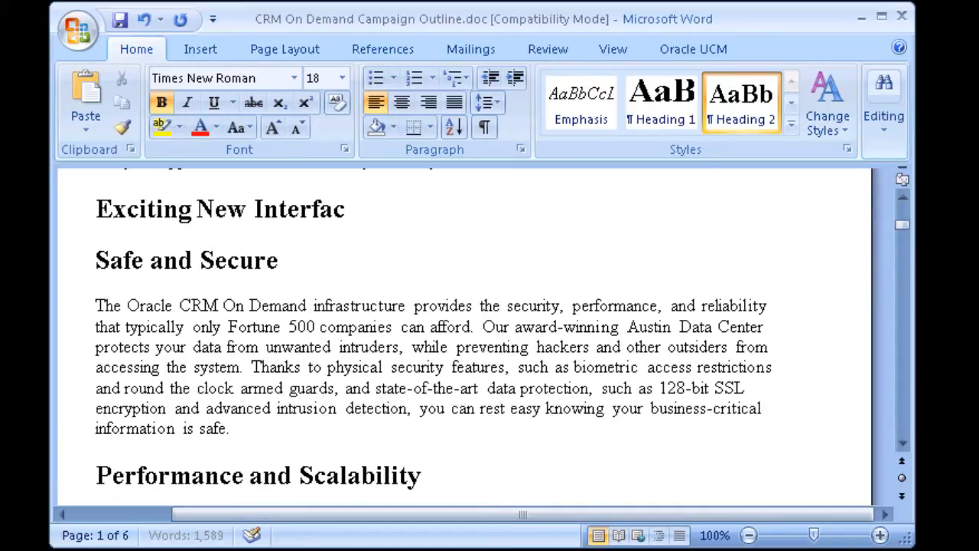
pyautogui.write('e')
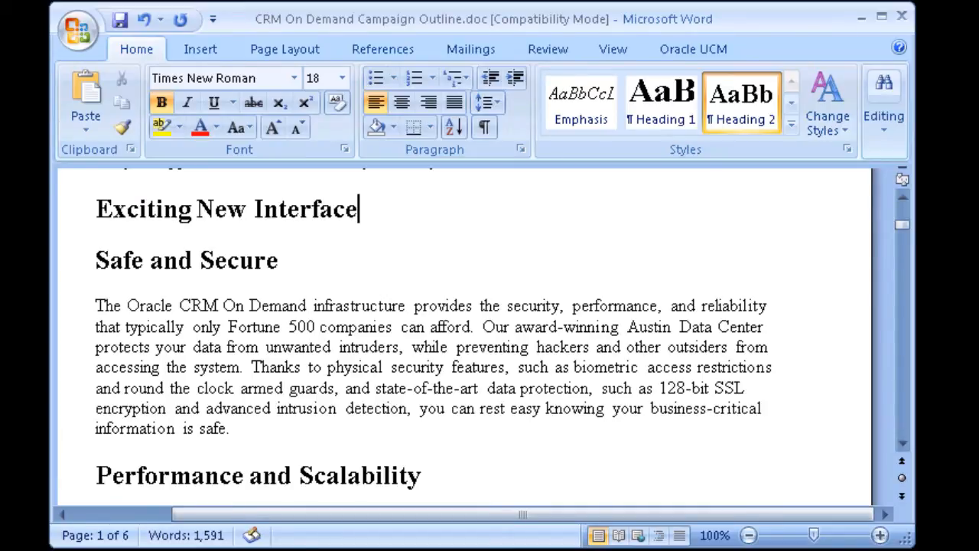
pyautogui.click(119, 21)
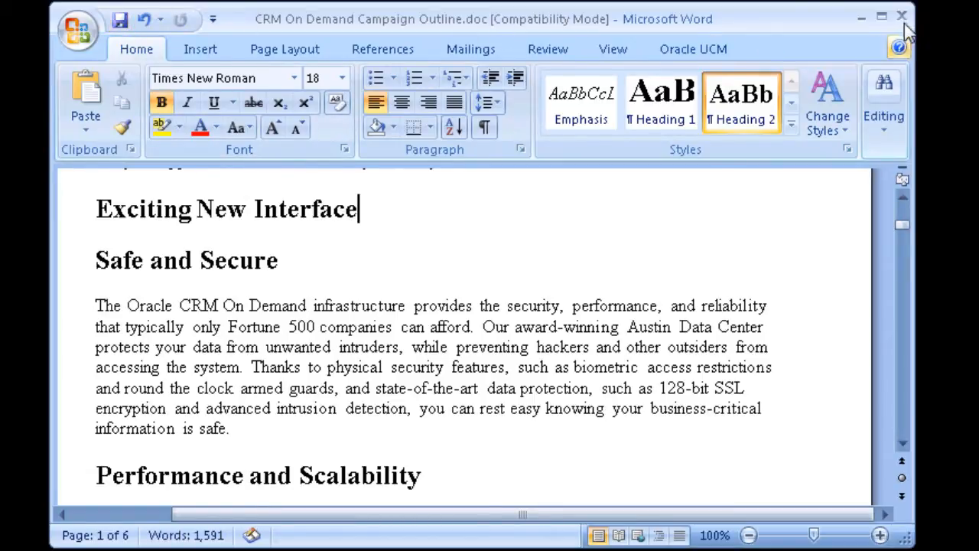
# Close the outline and start checking it in with Edit Metadata selected.
pyautogui.click(907, 15)
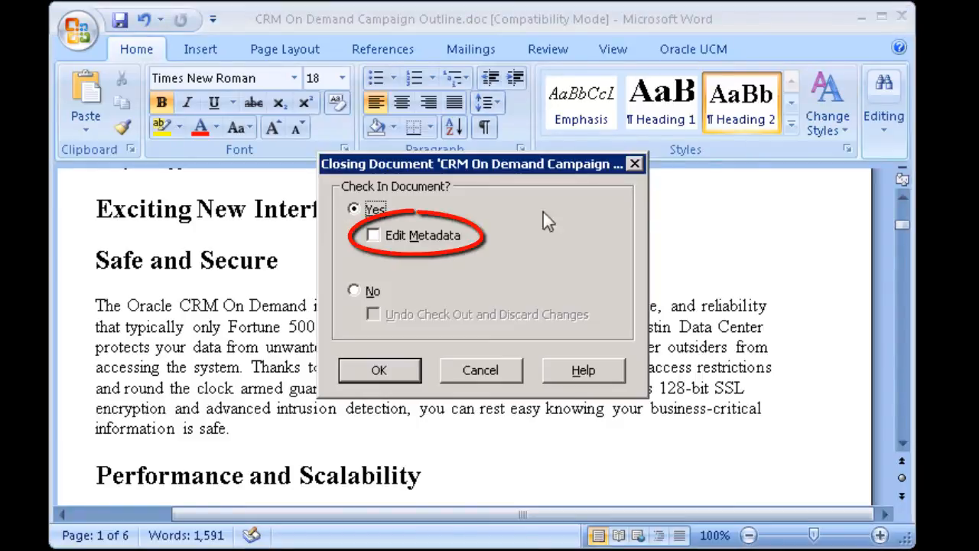
pyautogui.click(374, 235)
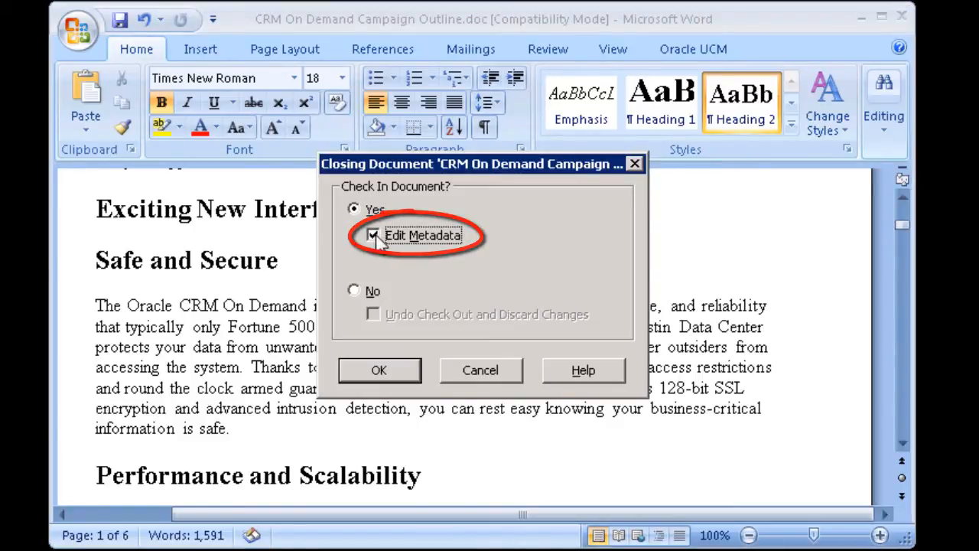
pyautogui.click(380, 371)
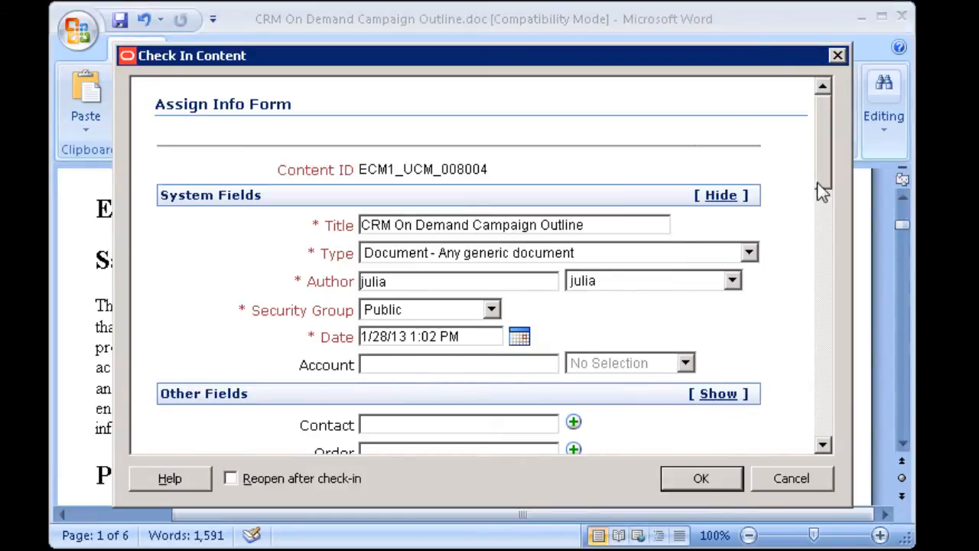
pyautogui.scroll(-3)
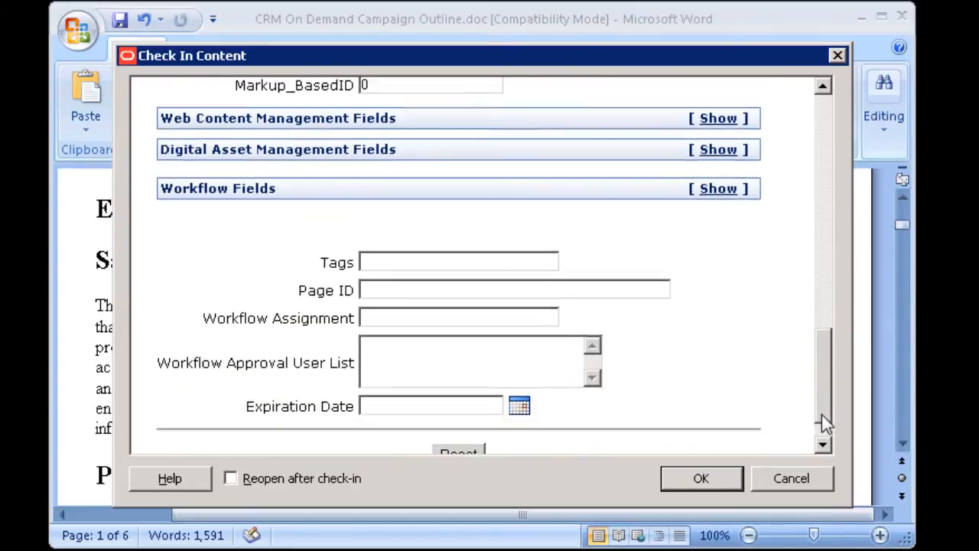
# Assign the Two Step Review workflow with a step-one reviewer and Legal_Council, completing check-in.
pyautogui.click(716, 188)
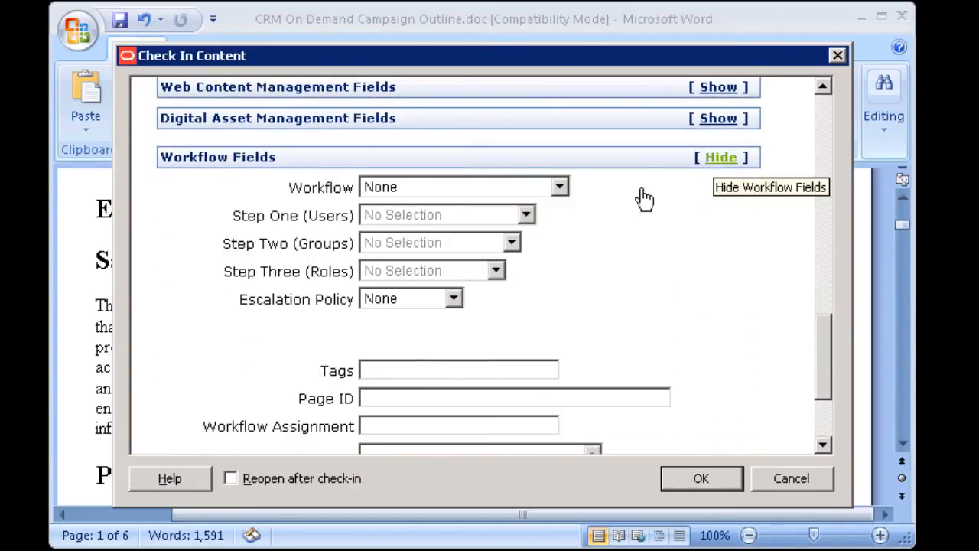
pyautogui.click(556, 186)
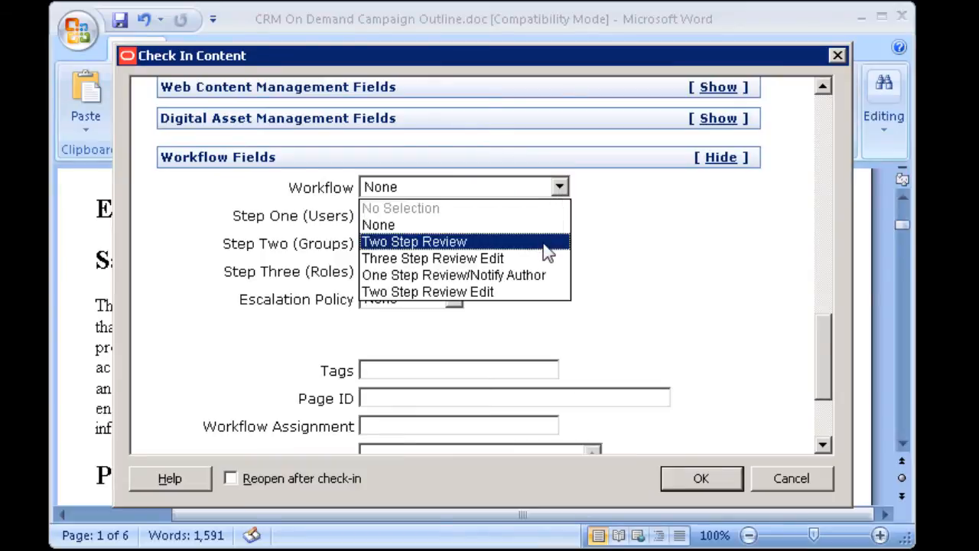
pyautogui.click(413, 241)
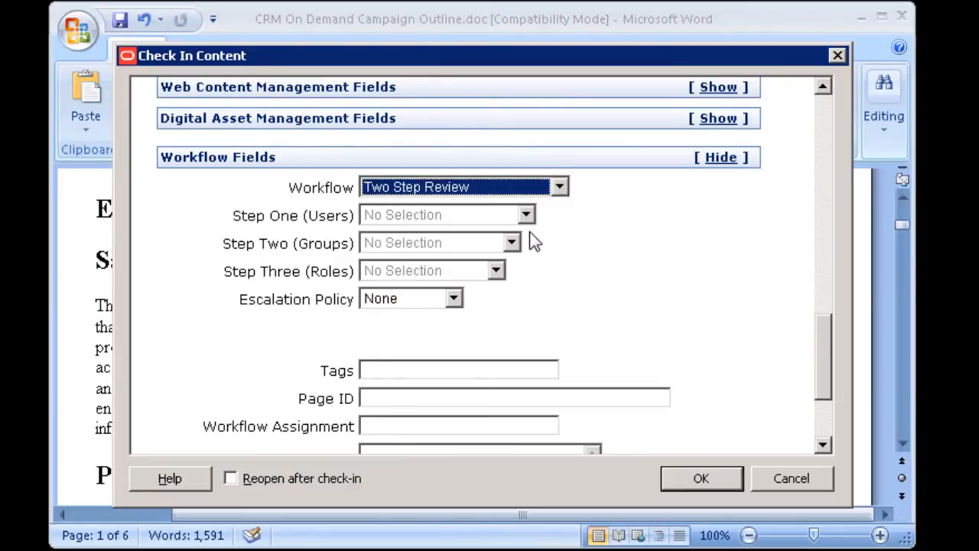
pyautogui.click(524, 214)
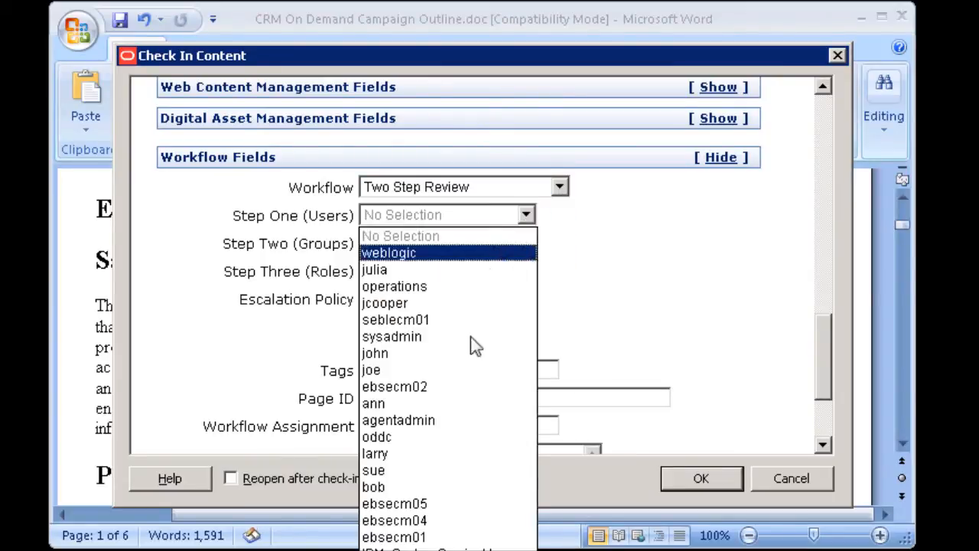
pyautogui.click(375, 487)
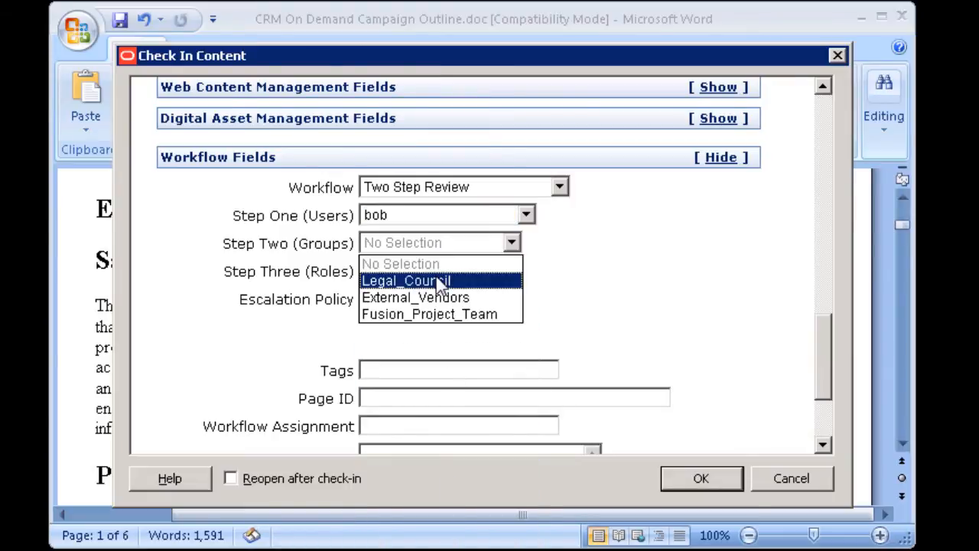
pyautogui.click(702, 478)
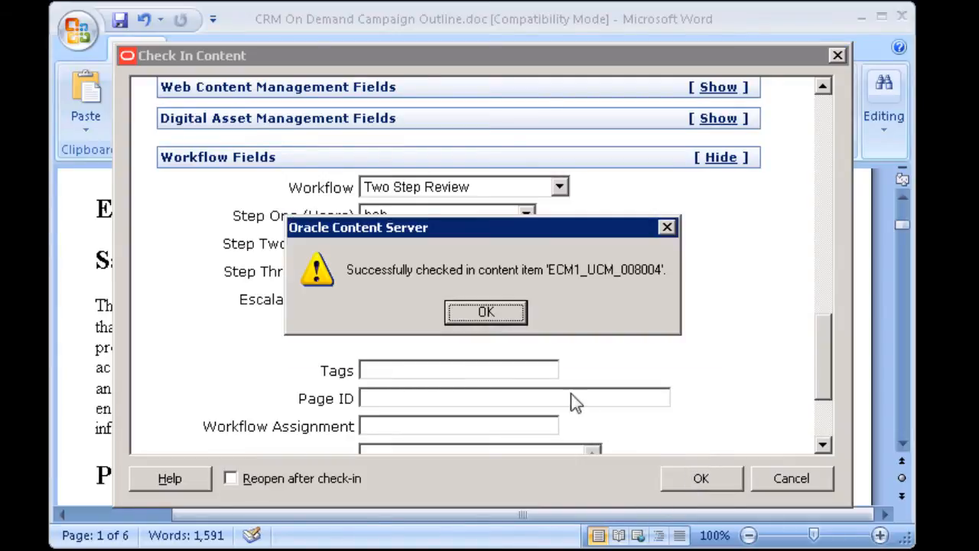
pyautogui.click(485, 312)
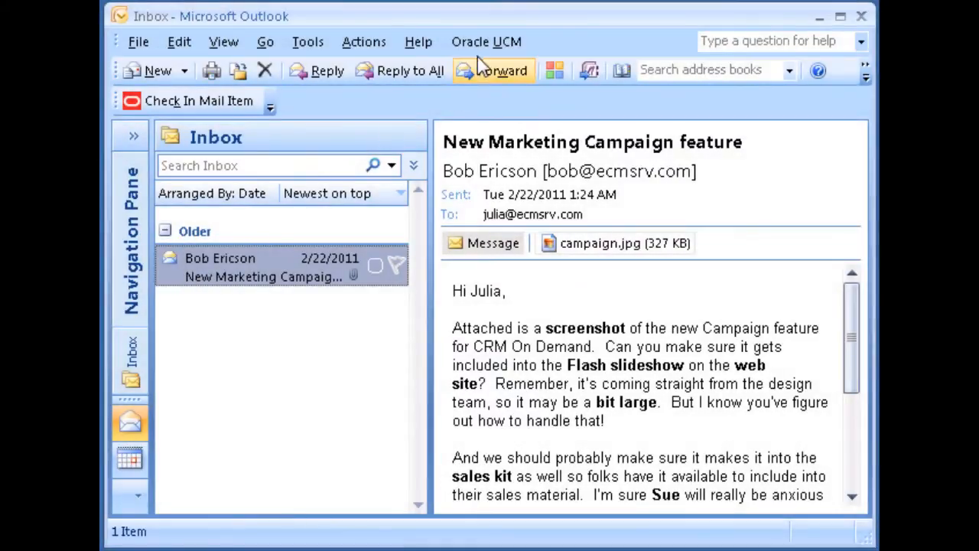
# Start checking in the email's campaign.jpg attachment using the Images profile.
pyautogui.click(194, 100)
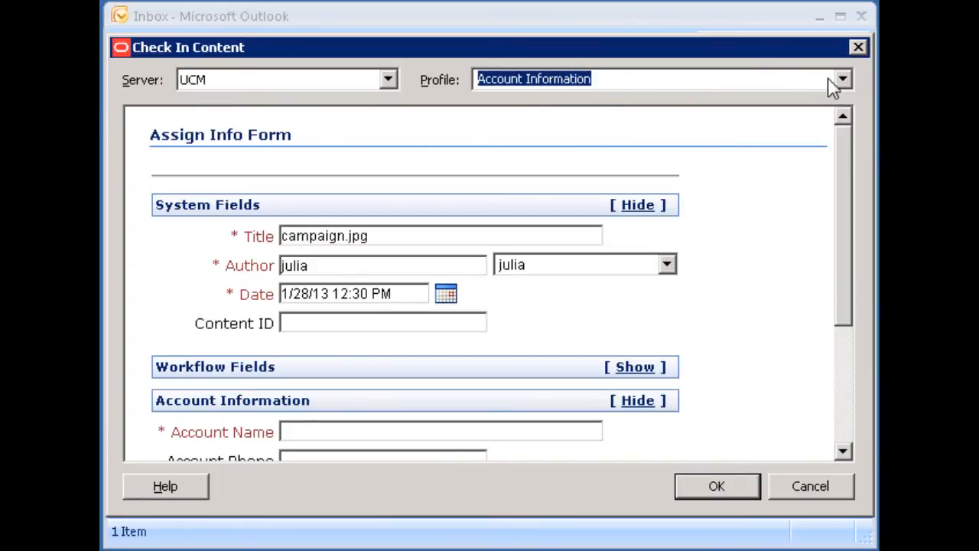
pyautogui.click(843, 79)
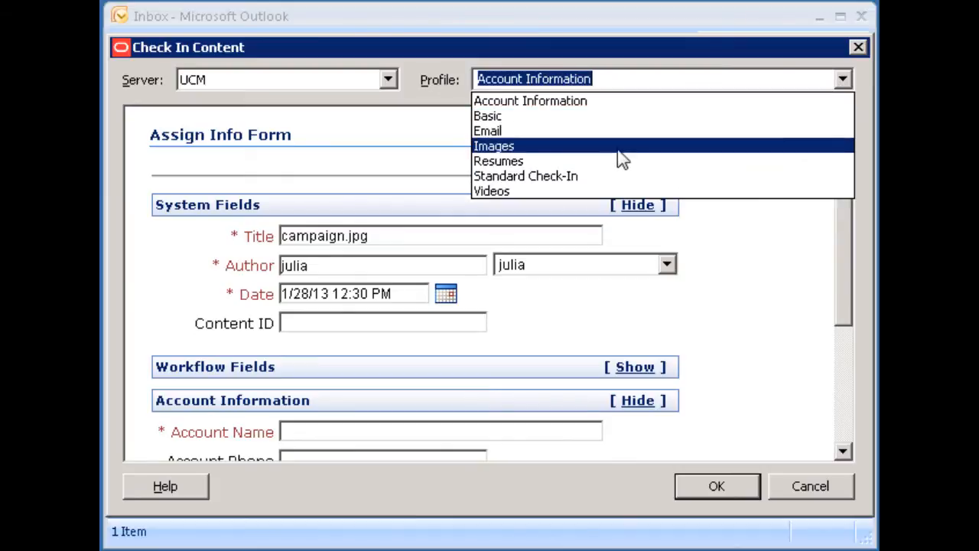
pyautogui.click(494, 145)
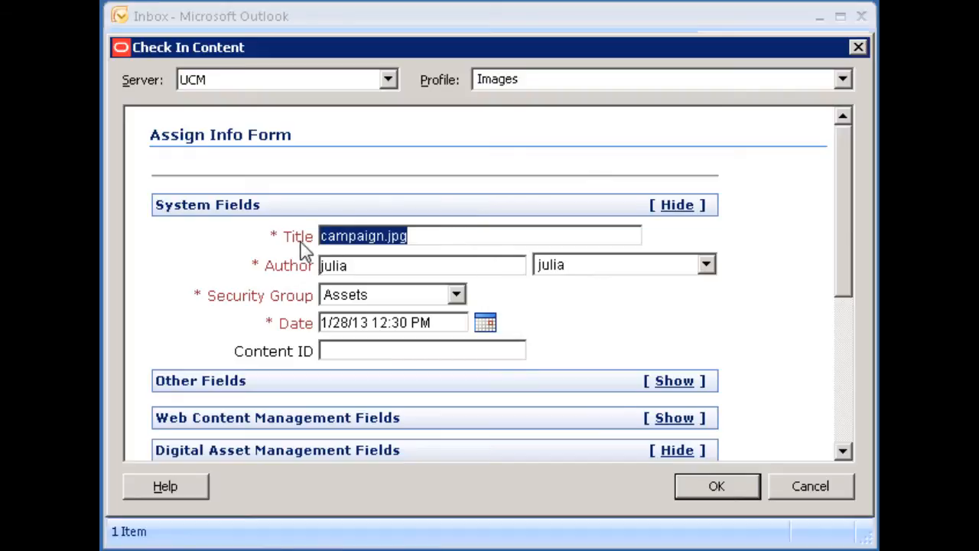
# Title the image 'CRM on Demand Campaign Image' and set security group to Public.
pyautogui.write('CRM')
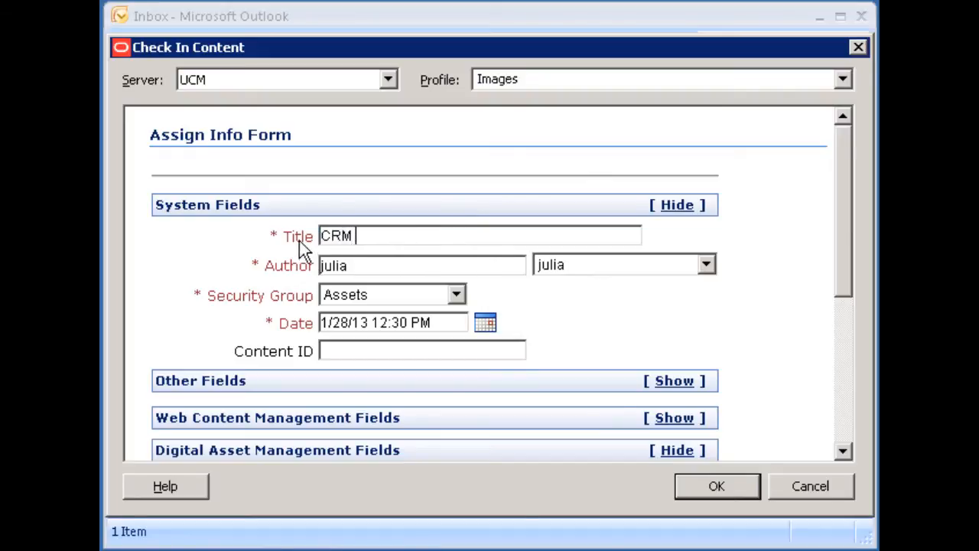
pyautogui.write('on Demand')
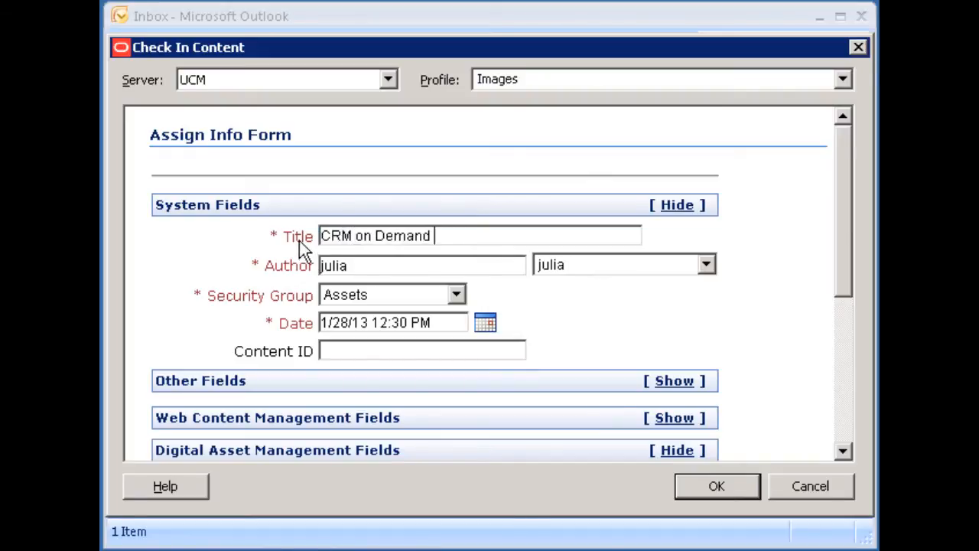
pyautogui.write('Campaign Ima')
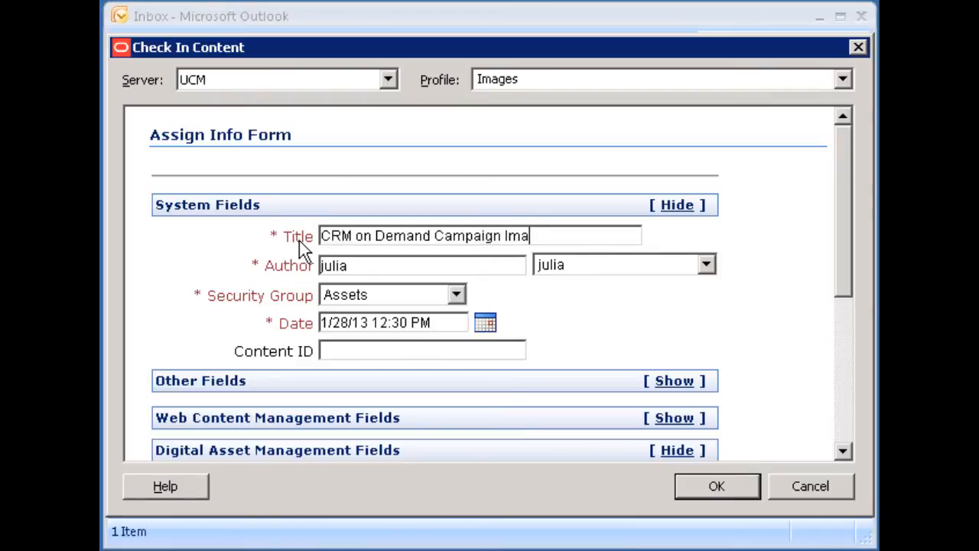
pyautogui.click(454, 294)
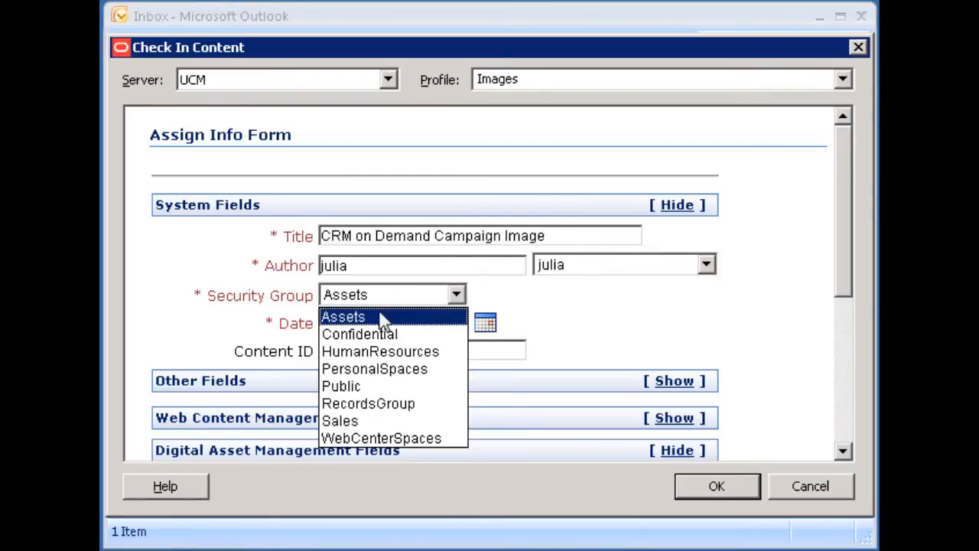
pyautogui.click(342, 386)
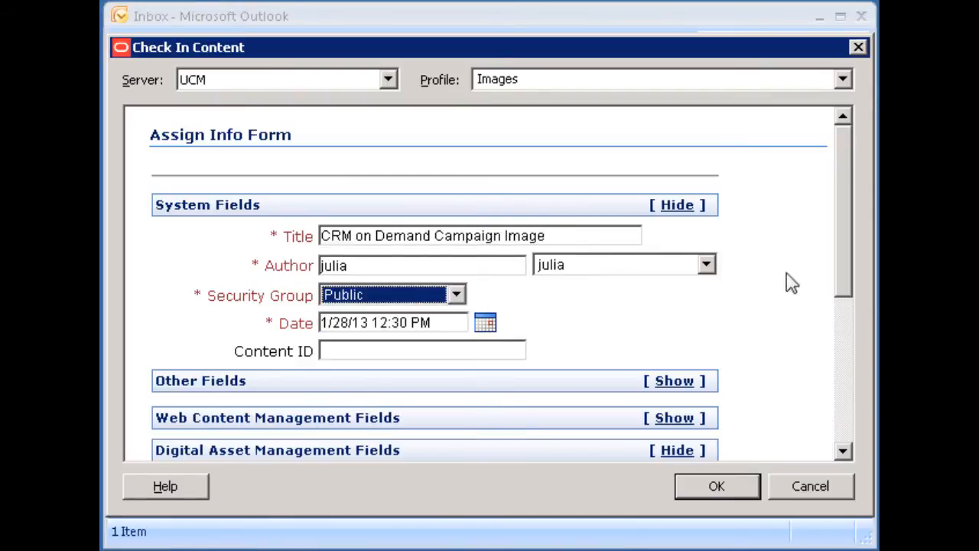
# Check in campaign.jpg with DynamicSize renditions and max width 500, acknowledging DSSECM001587.
pyautogui.scroll(-3)
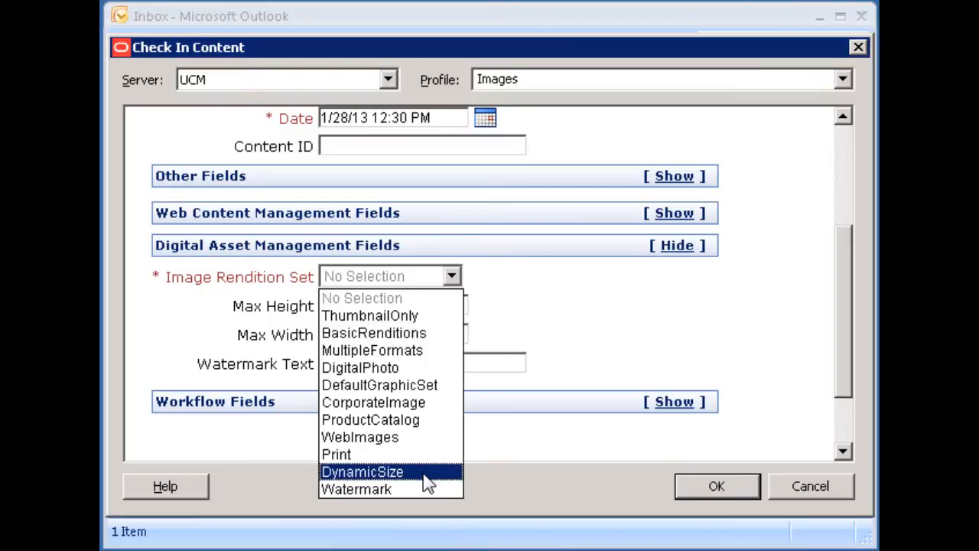
pyautogui.click(364, 472)
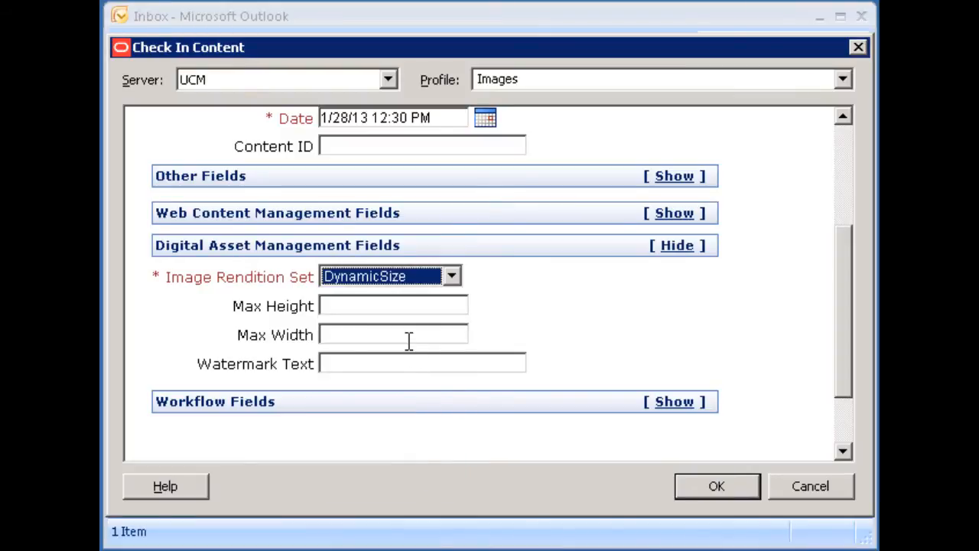
pyautogui.write('500')
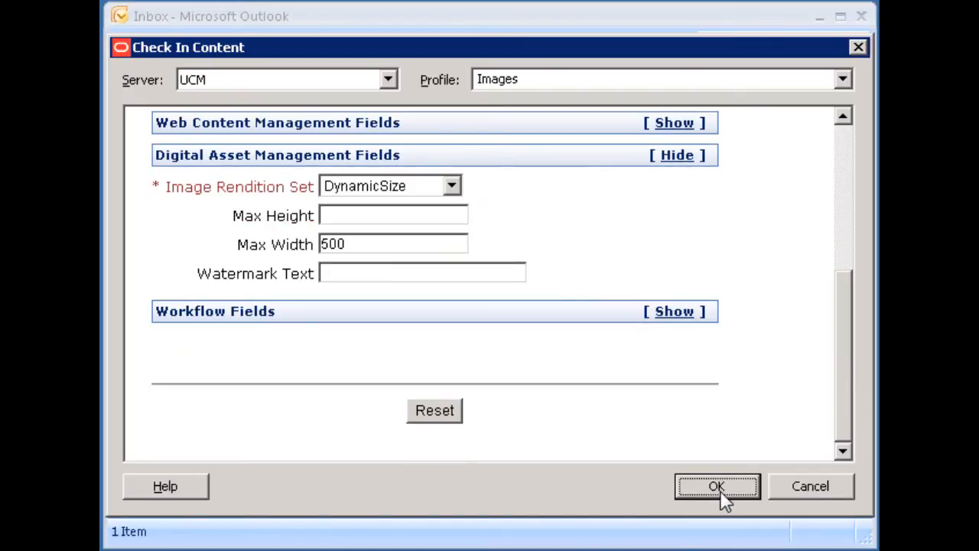
pyautogui.click(716, 485)
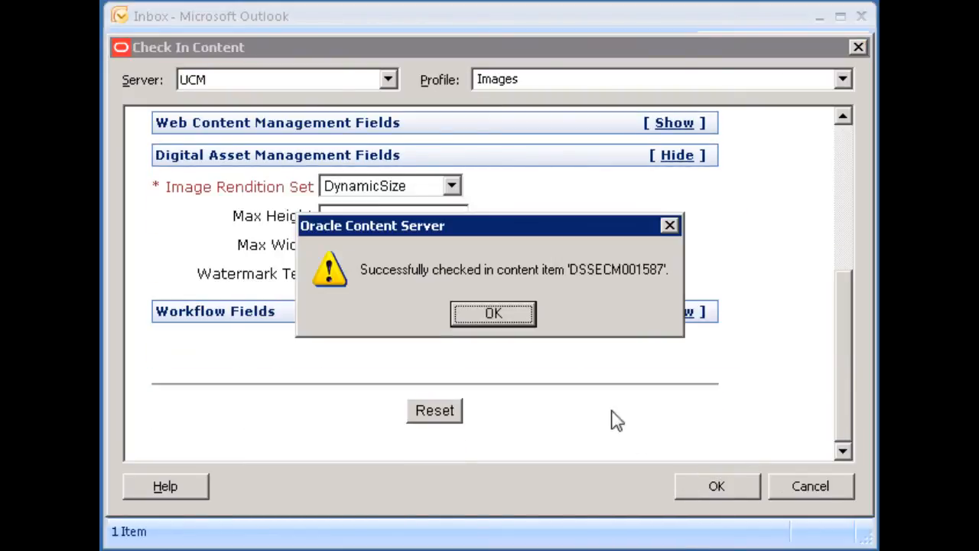
pyautogui.click(493, 313)
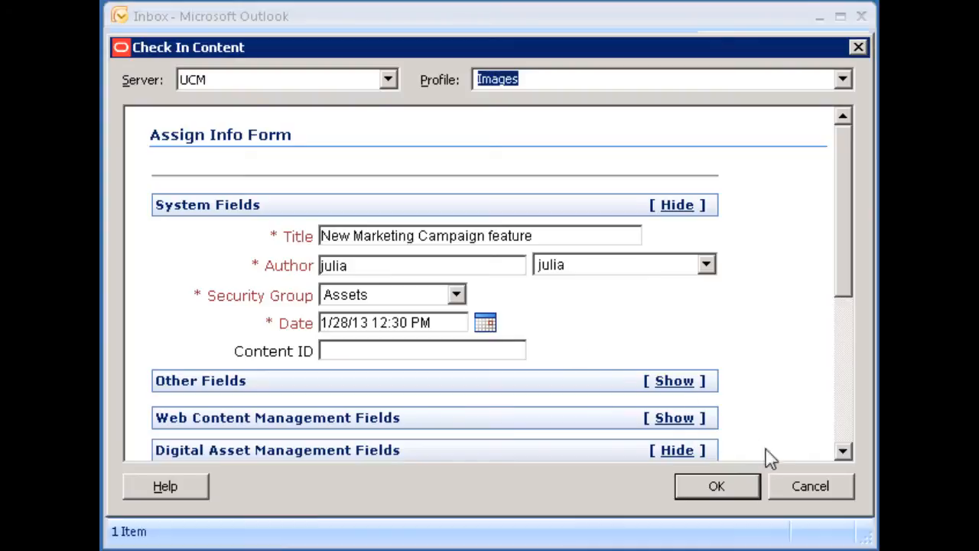
# Cancel the New Marketing Campaign message check-in and dismiss the failure notice.
pyautogui.click(852, 47)
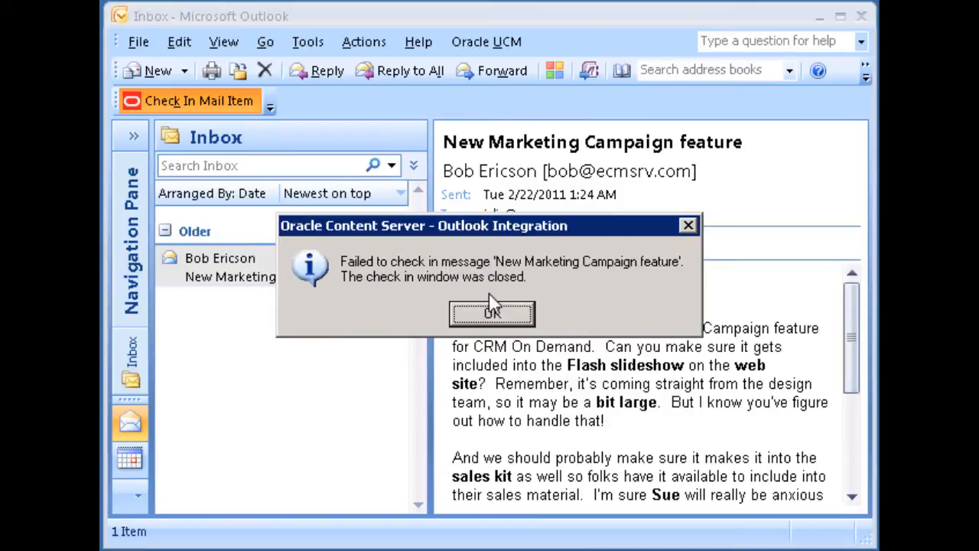
pyautogui.click(492, 312)
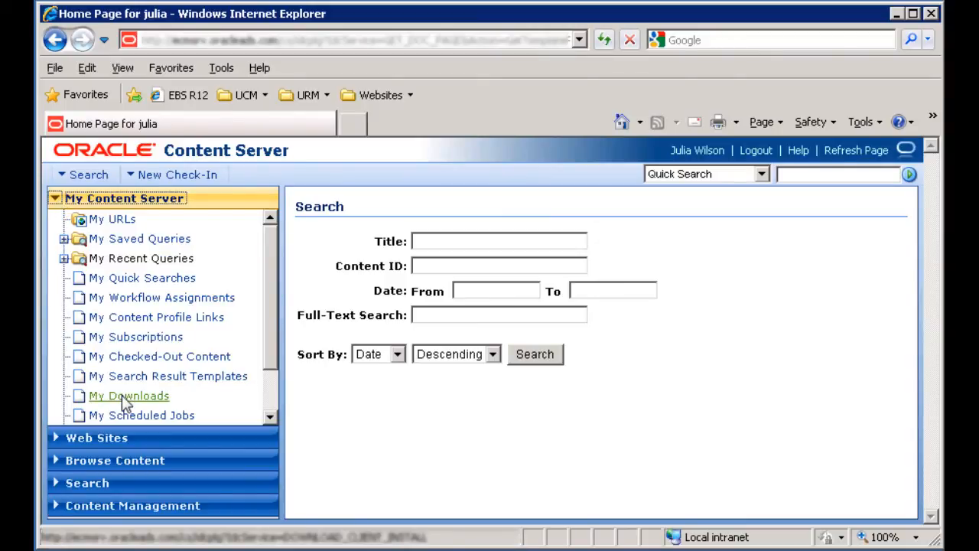
# Open My Downloads to list DIS Client, DIS Client 64-bit and Site Studio Designer.
pyautogui.click(127, 396)
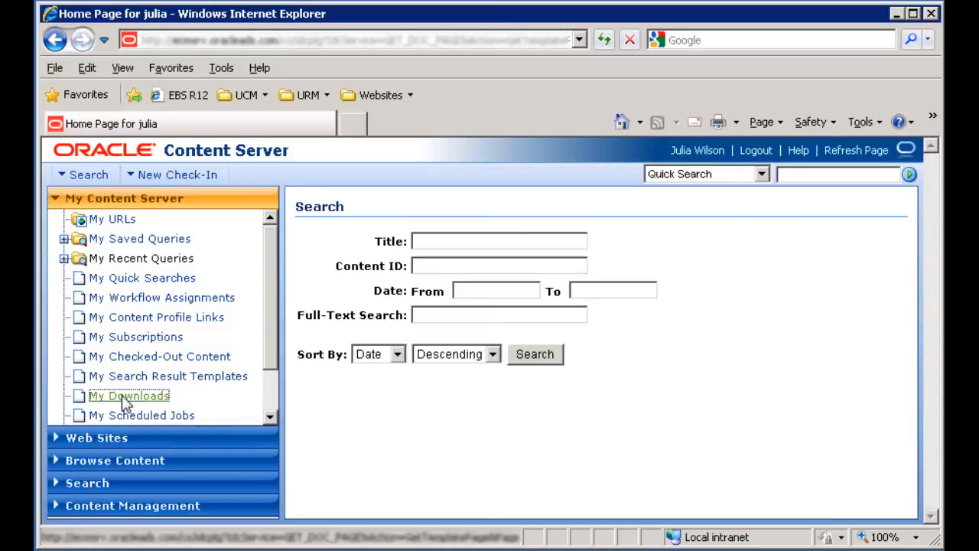
pyautogui.click(129, 396)
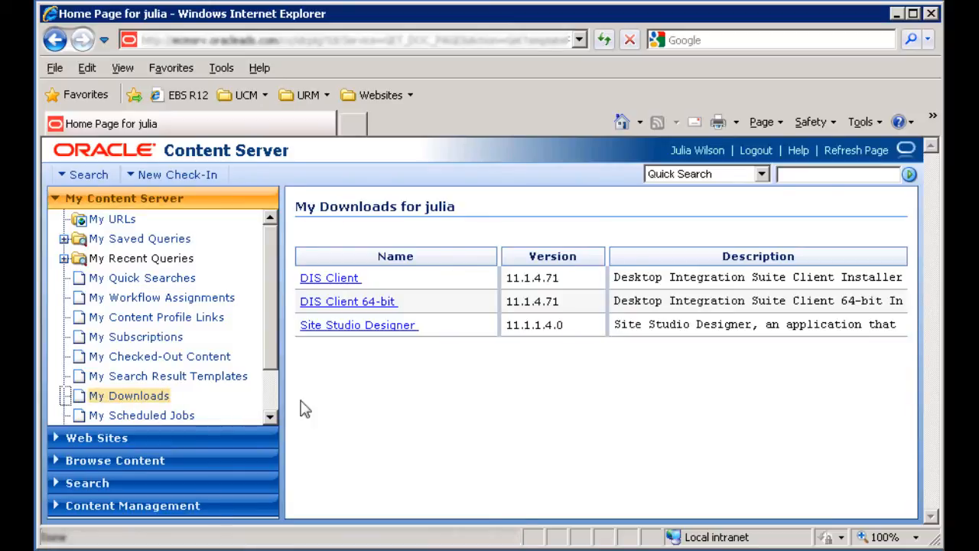
pyautogui.moveTo(359, 301)
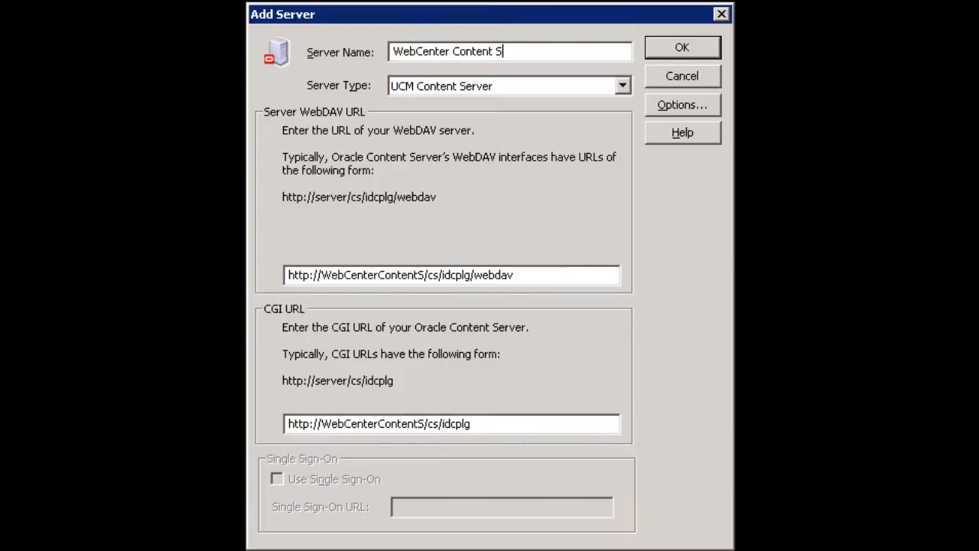
# Finish the server name 'WebCenter Content Server' and set the WebDAV URL host to myserver.com.
pyautogui.write('erver')
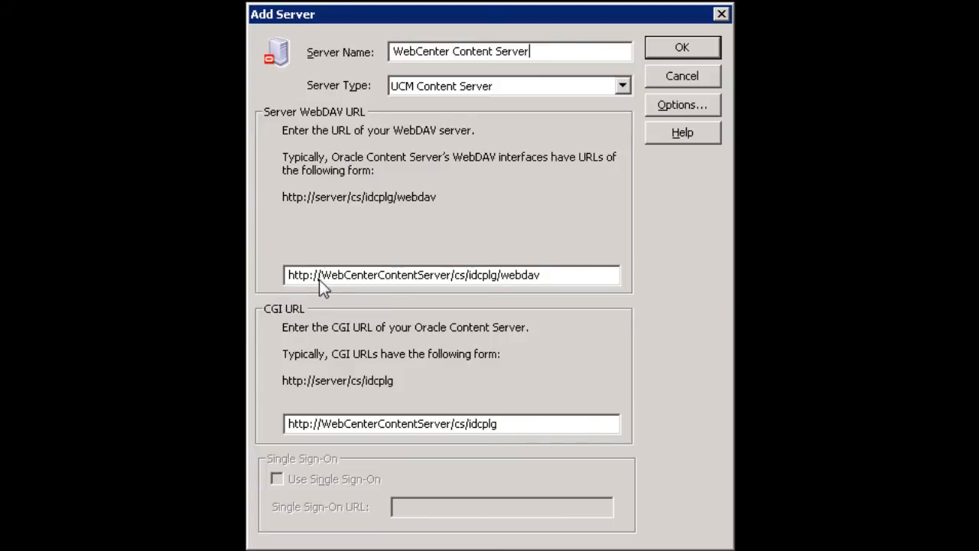
pyautogui.moveTo(323, 275); pyautogui.dragTo(403, 275)
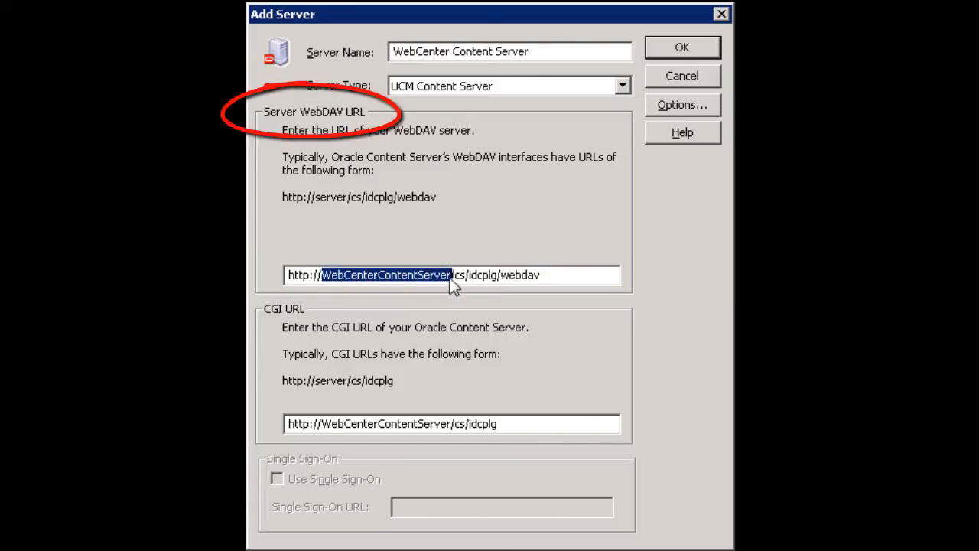
pyautogui.write('myserver')
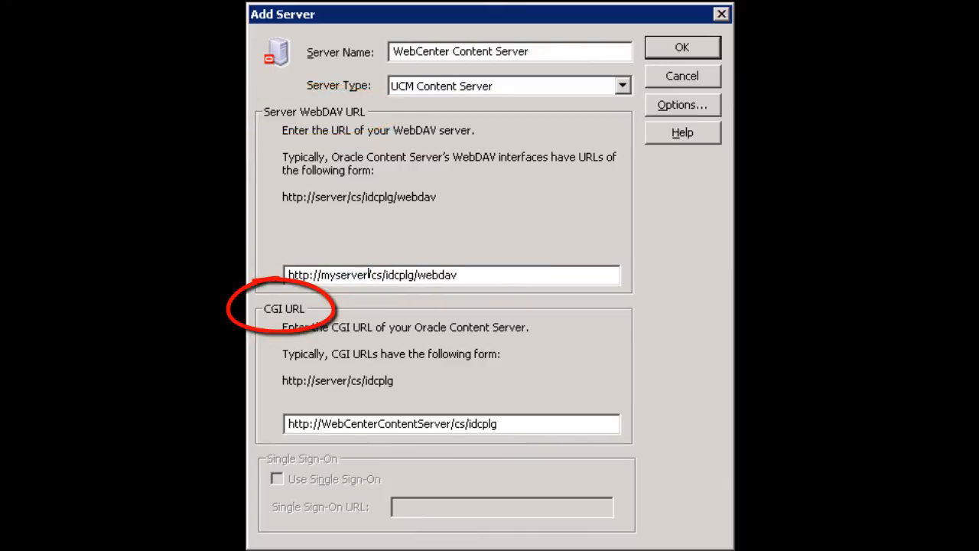
pyautogui.write('.com')
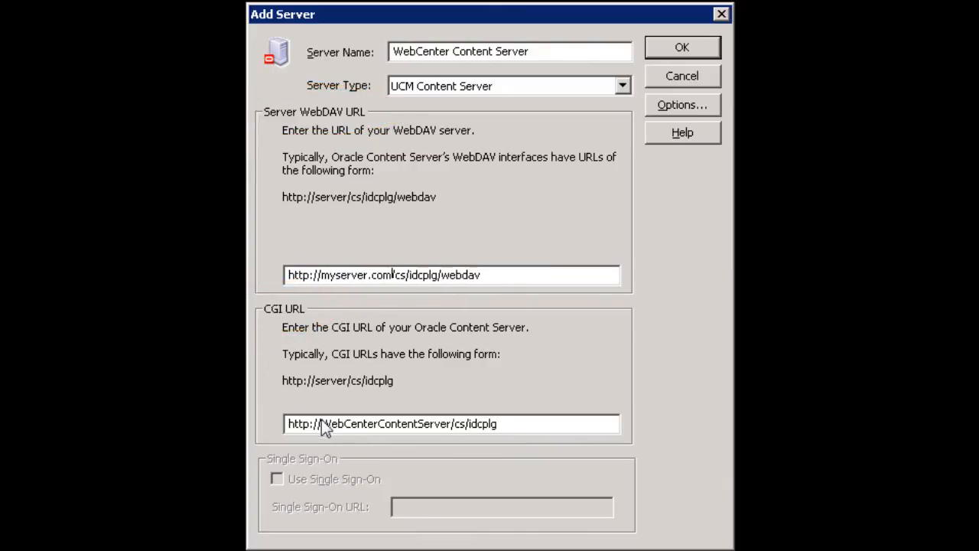
# Replace the host in the CGI URL with myserver.com.
pyautogui.doubleClick(368, 424)
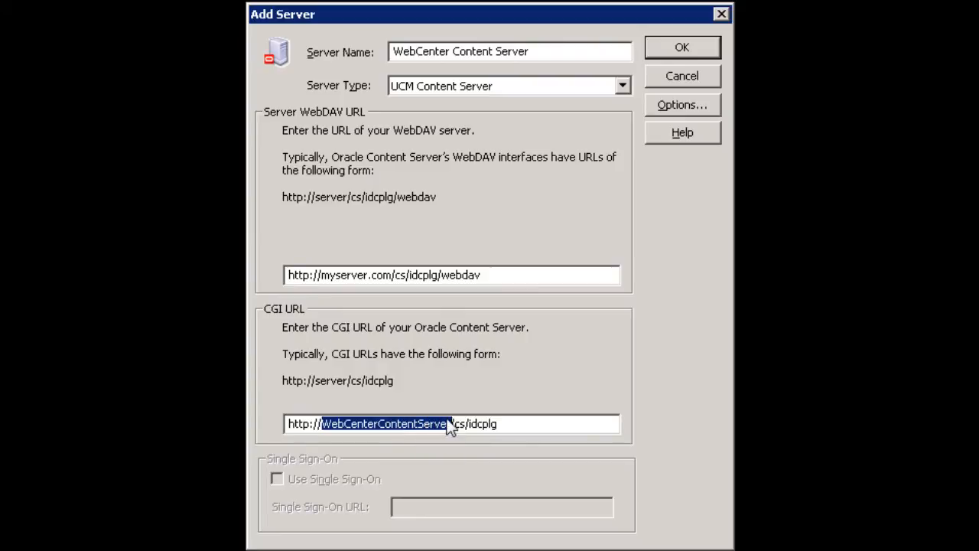
pyautogui.write('myserver.')
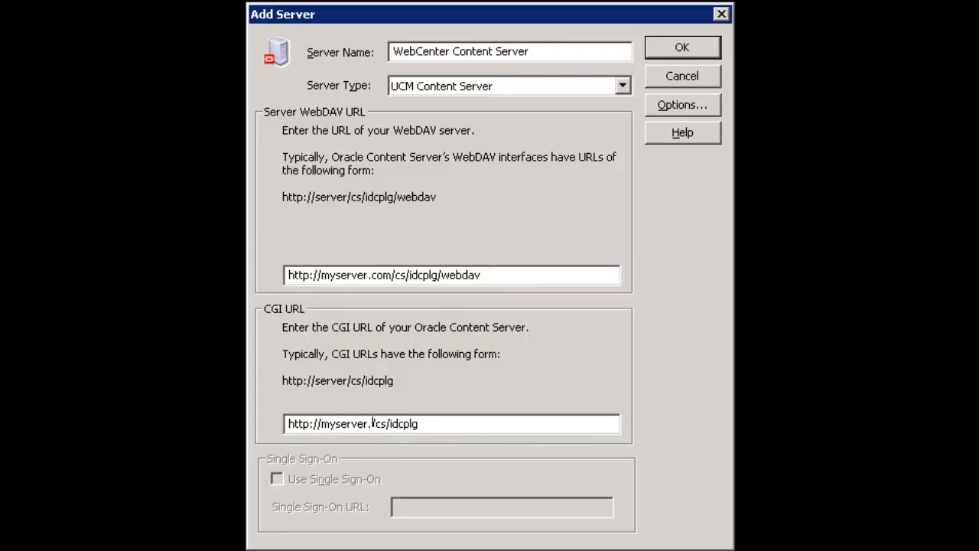
pyautogui.write('.com')
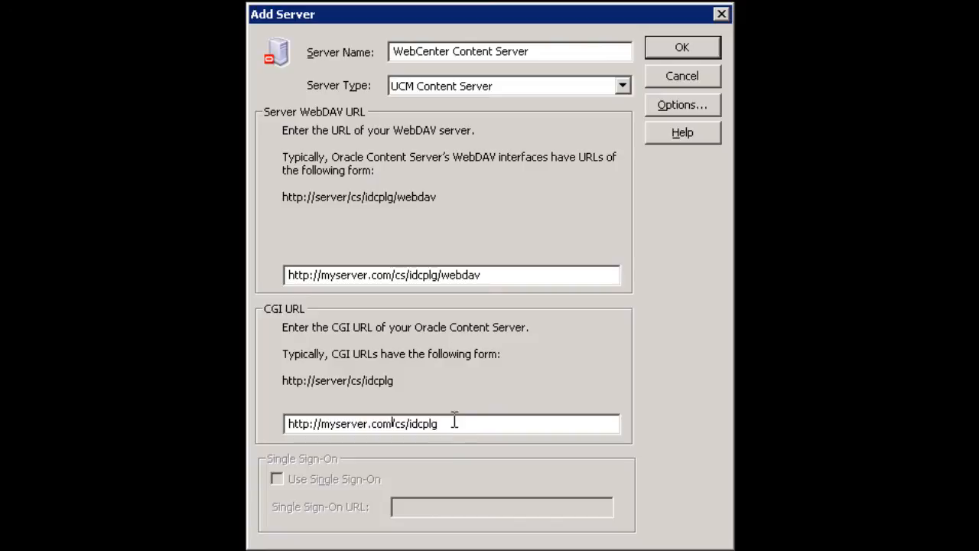